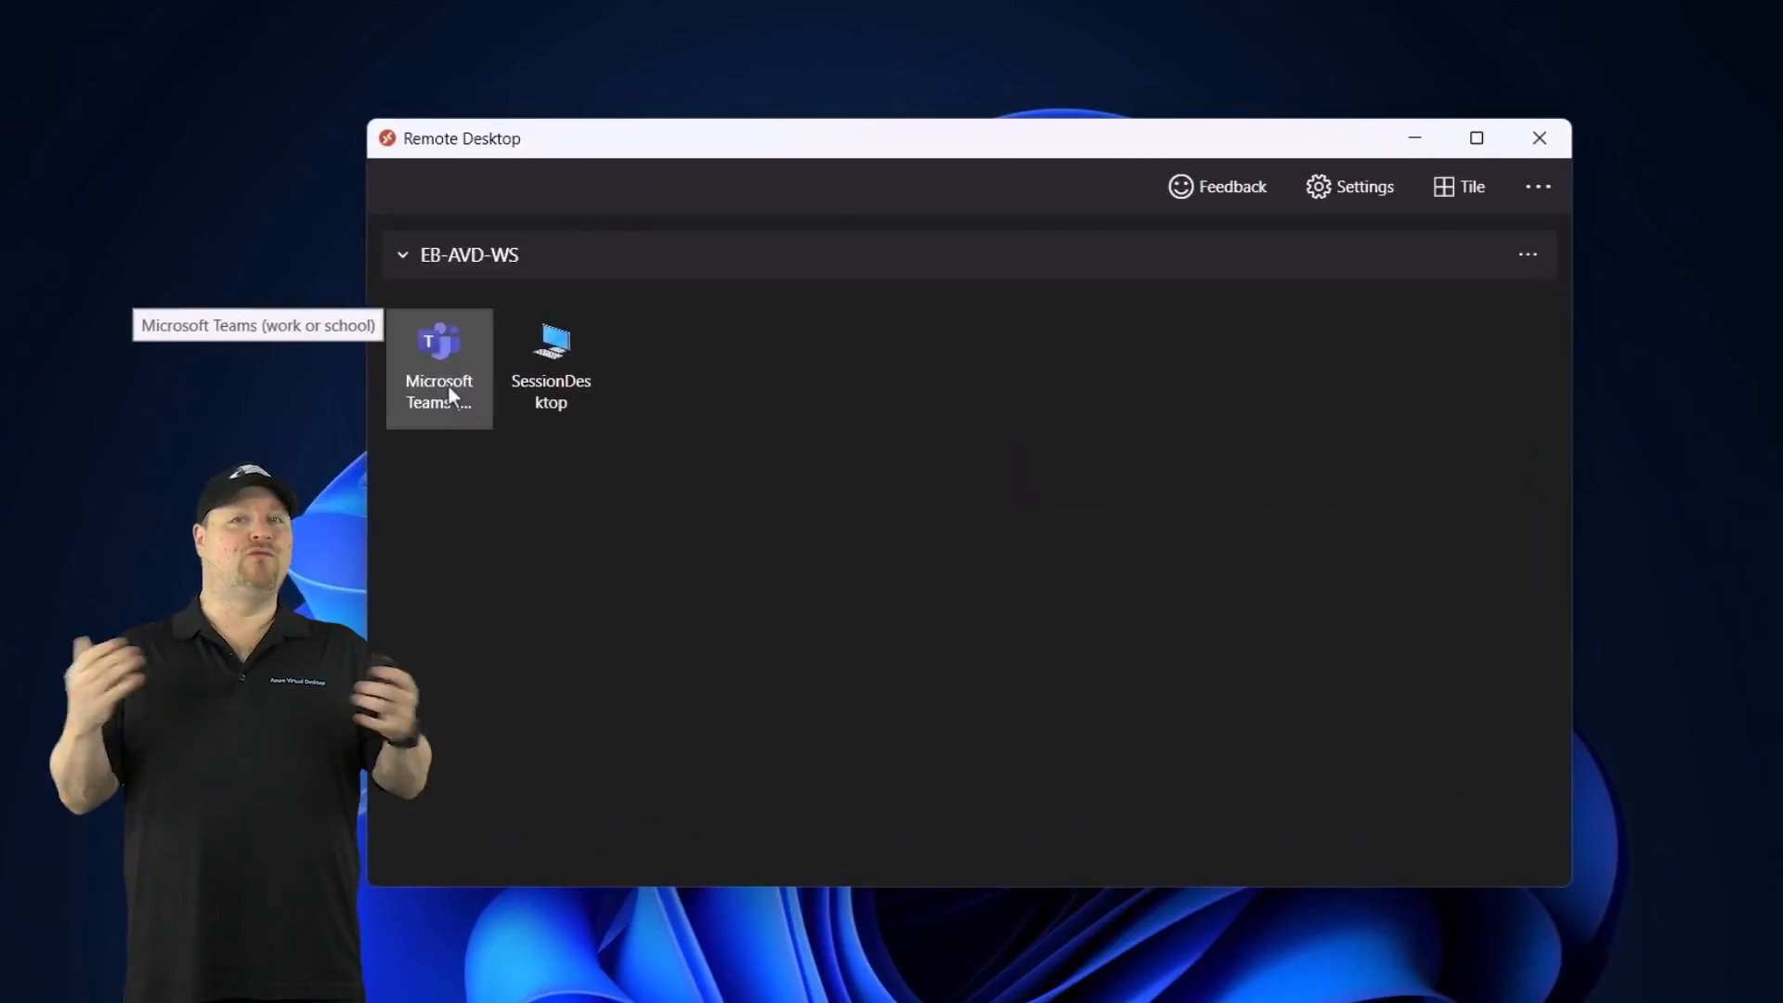
- Connect to the workspace session and launch Word, showing TestDoc among recent documents
double_click(439, 368)
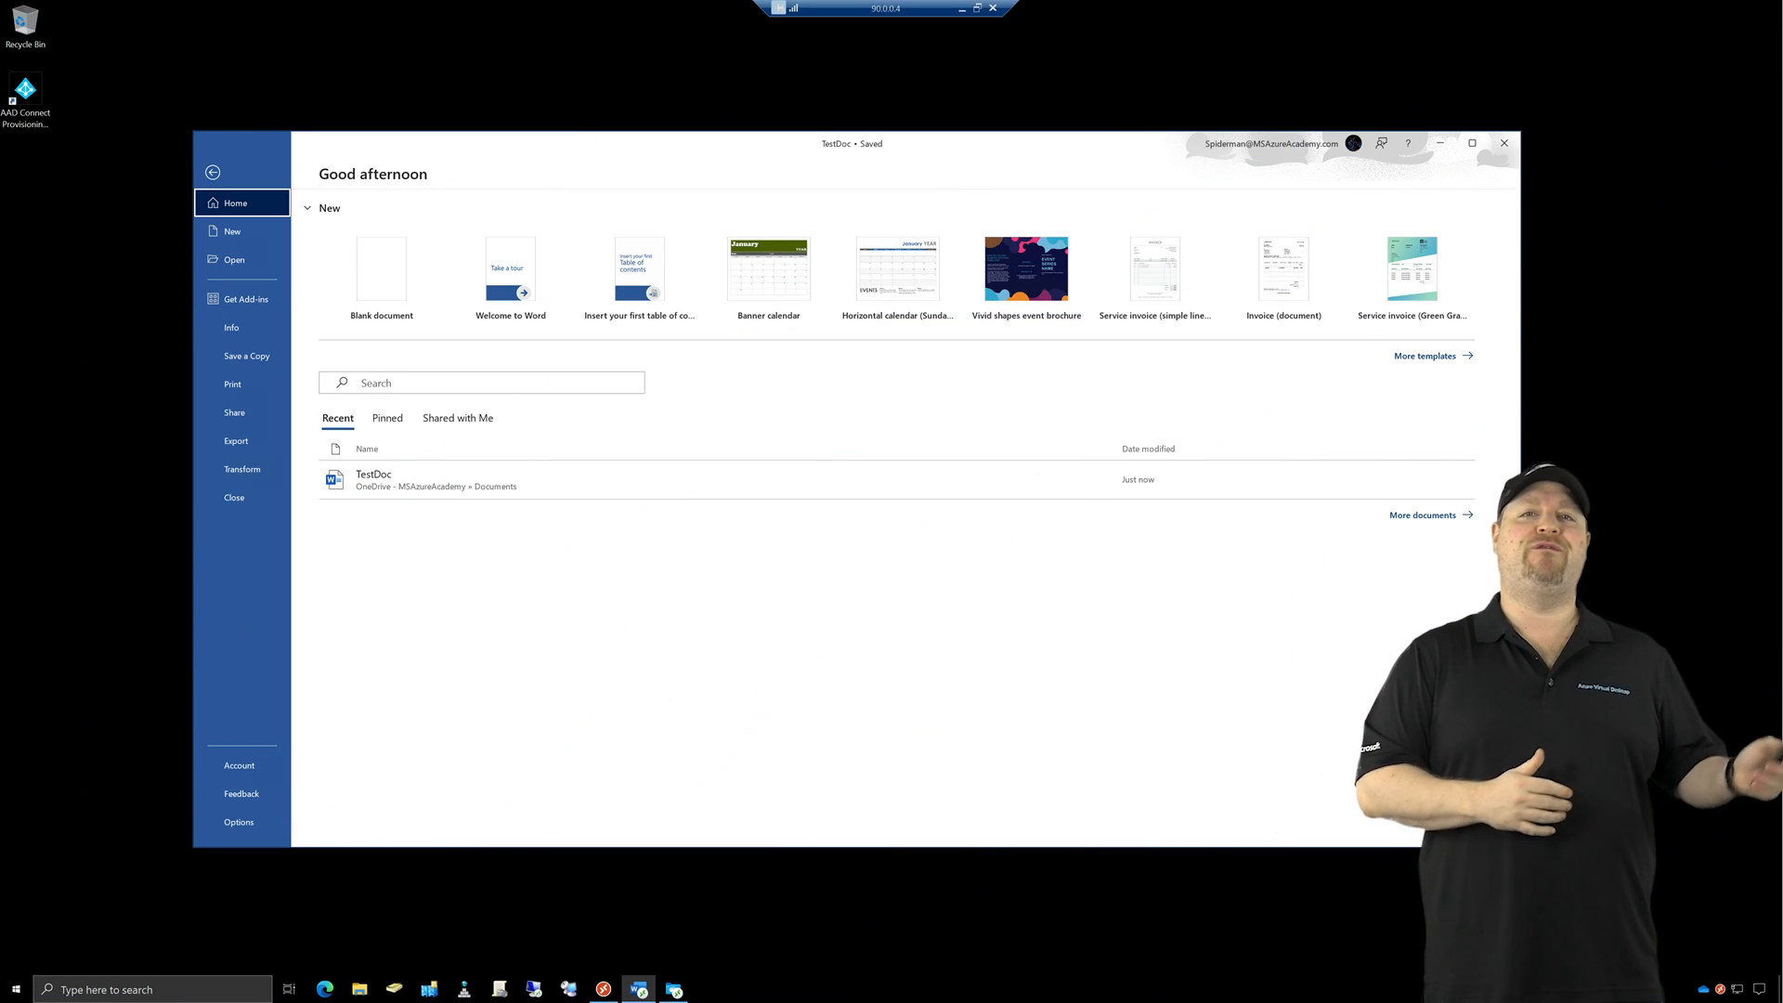
left_click(234, 259)
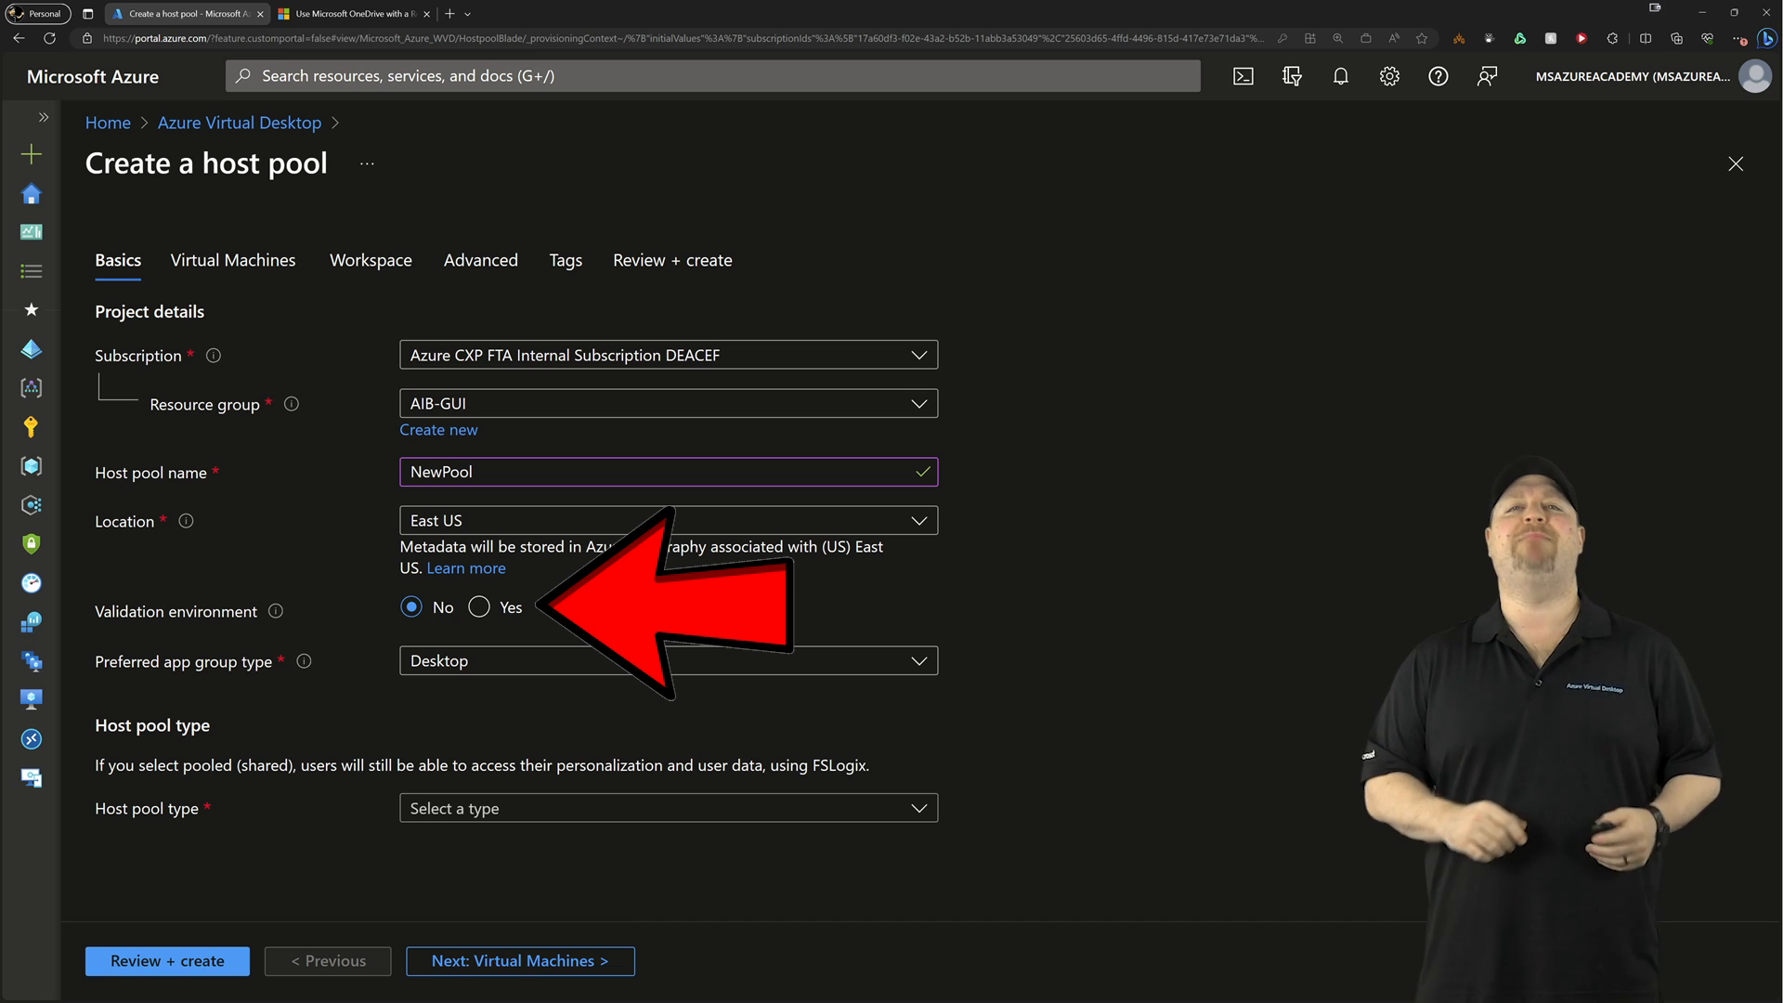
- Set Validation environment to Yes for the new host pool and browse the VM images
left_click(479, 606)
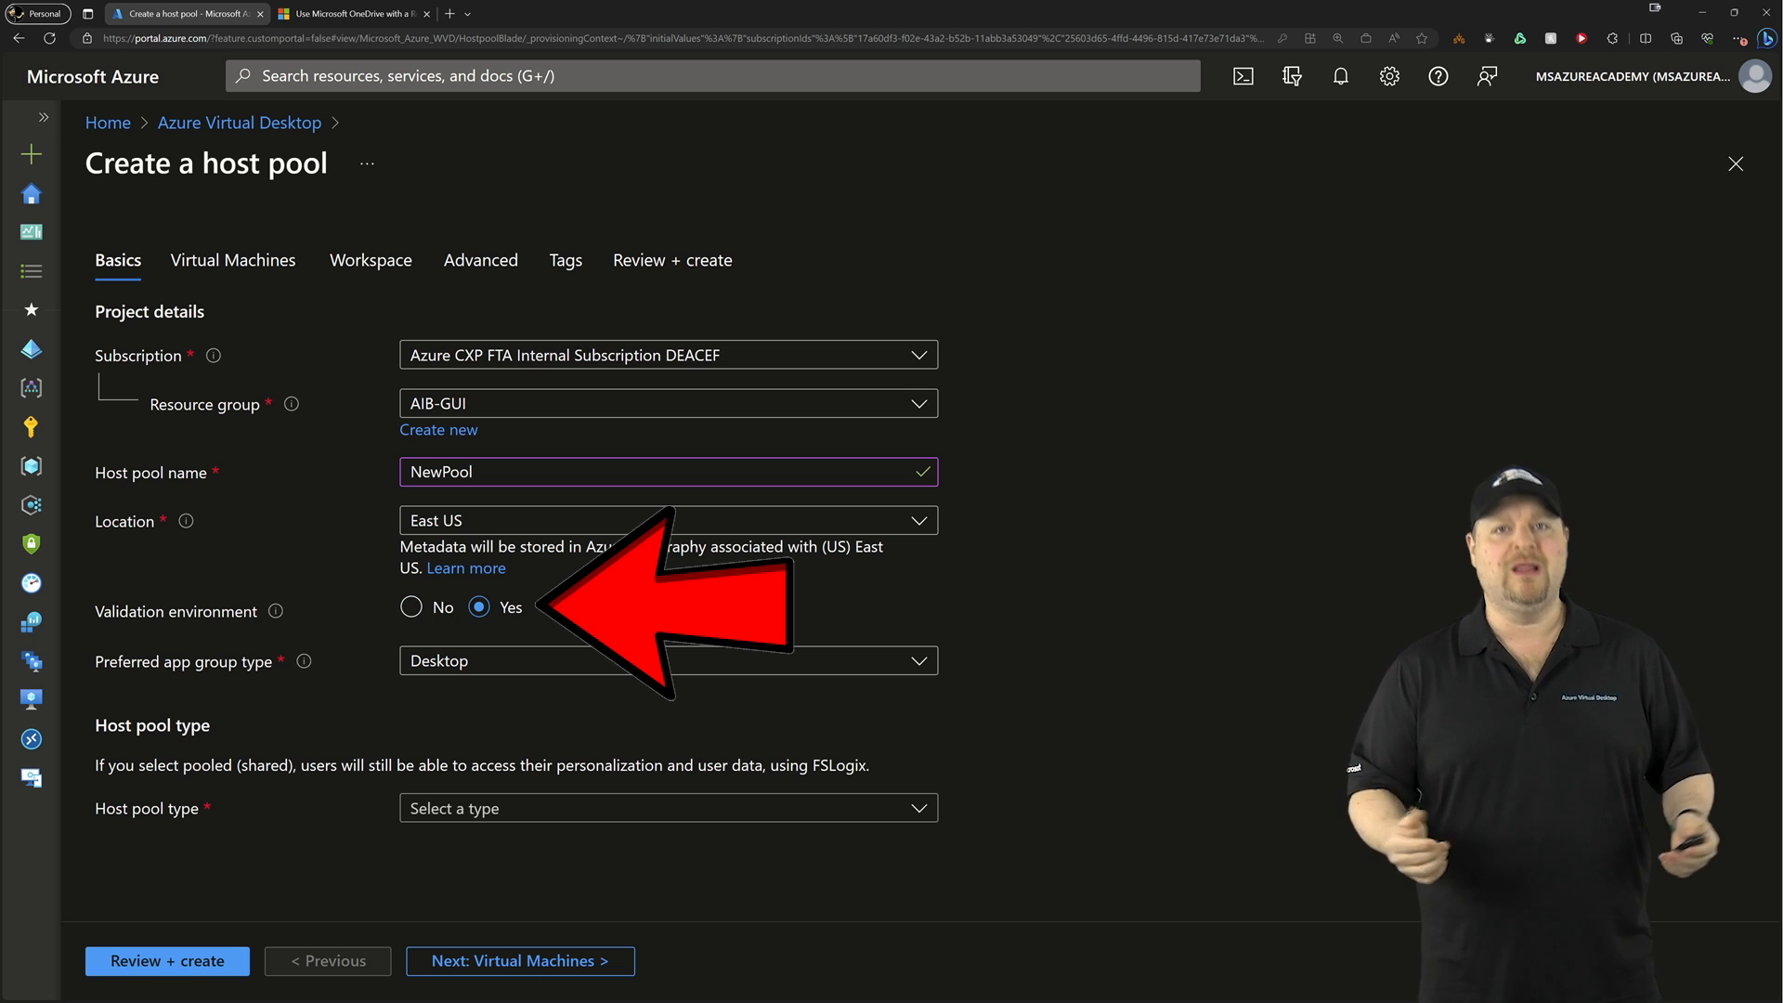
left_click(232, 259)
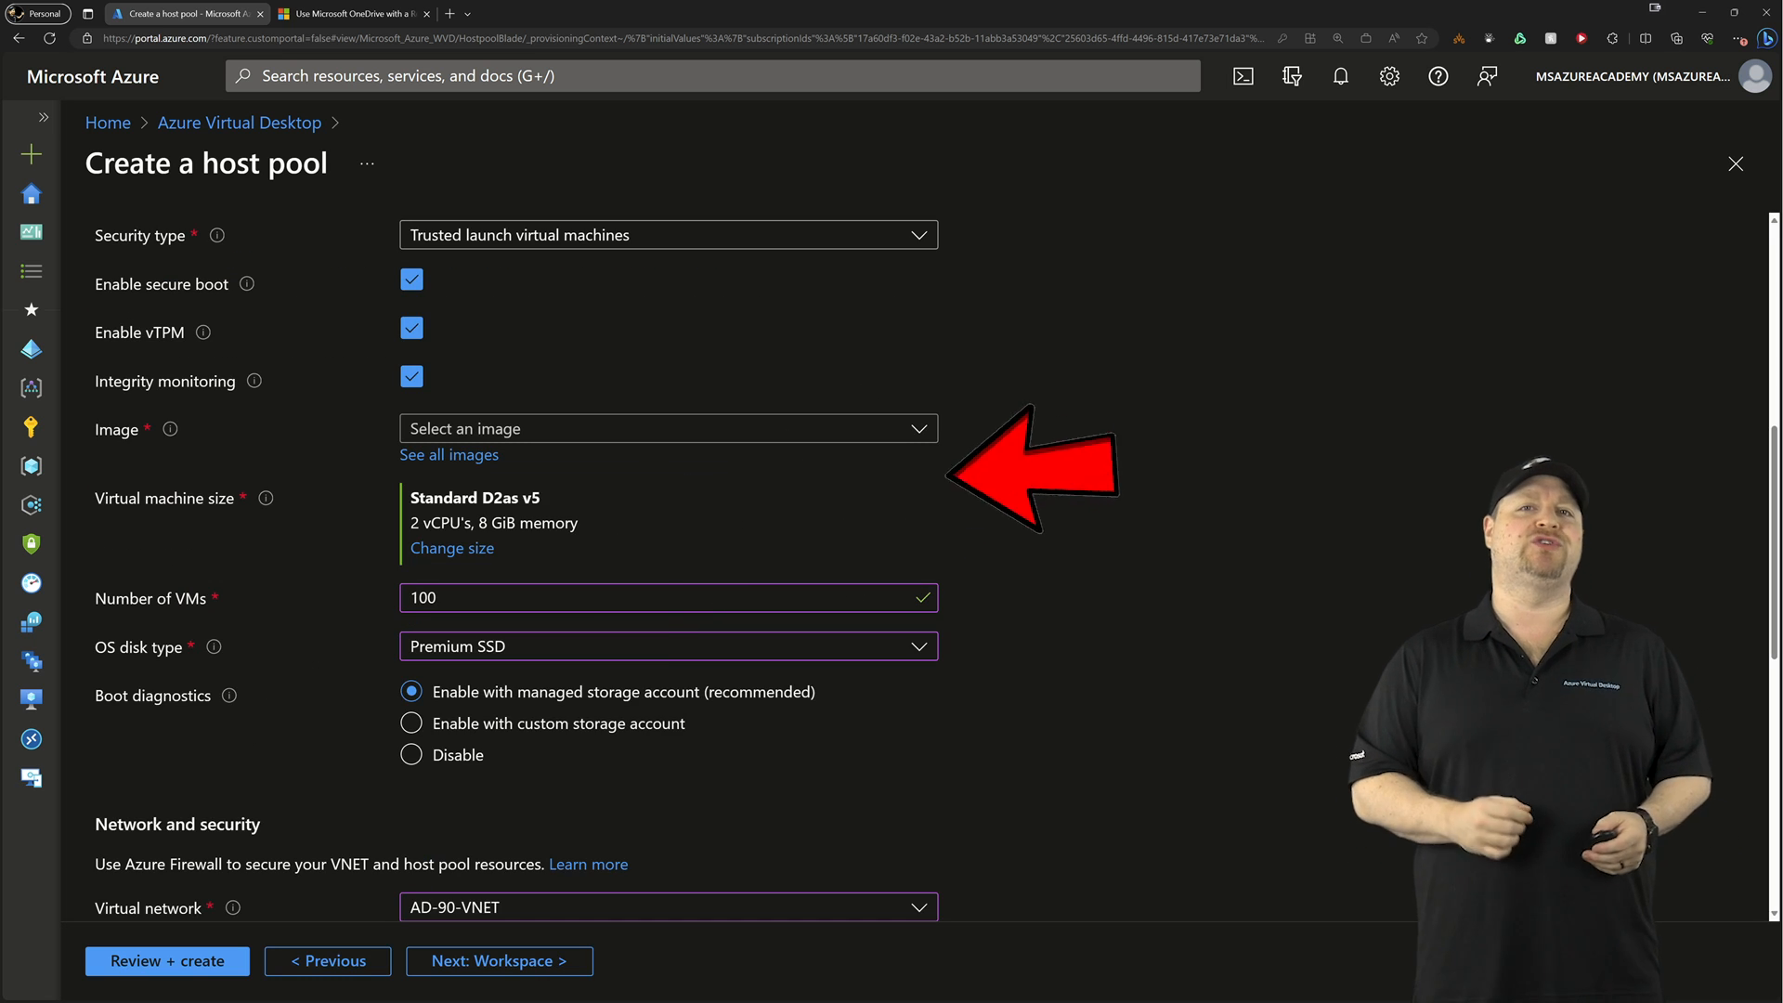
left_click(668, 427)
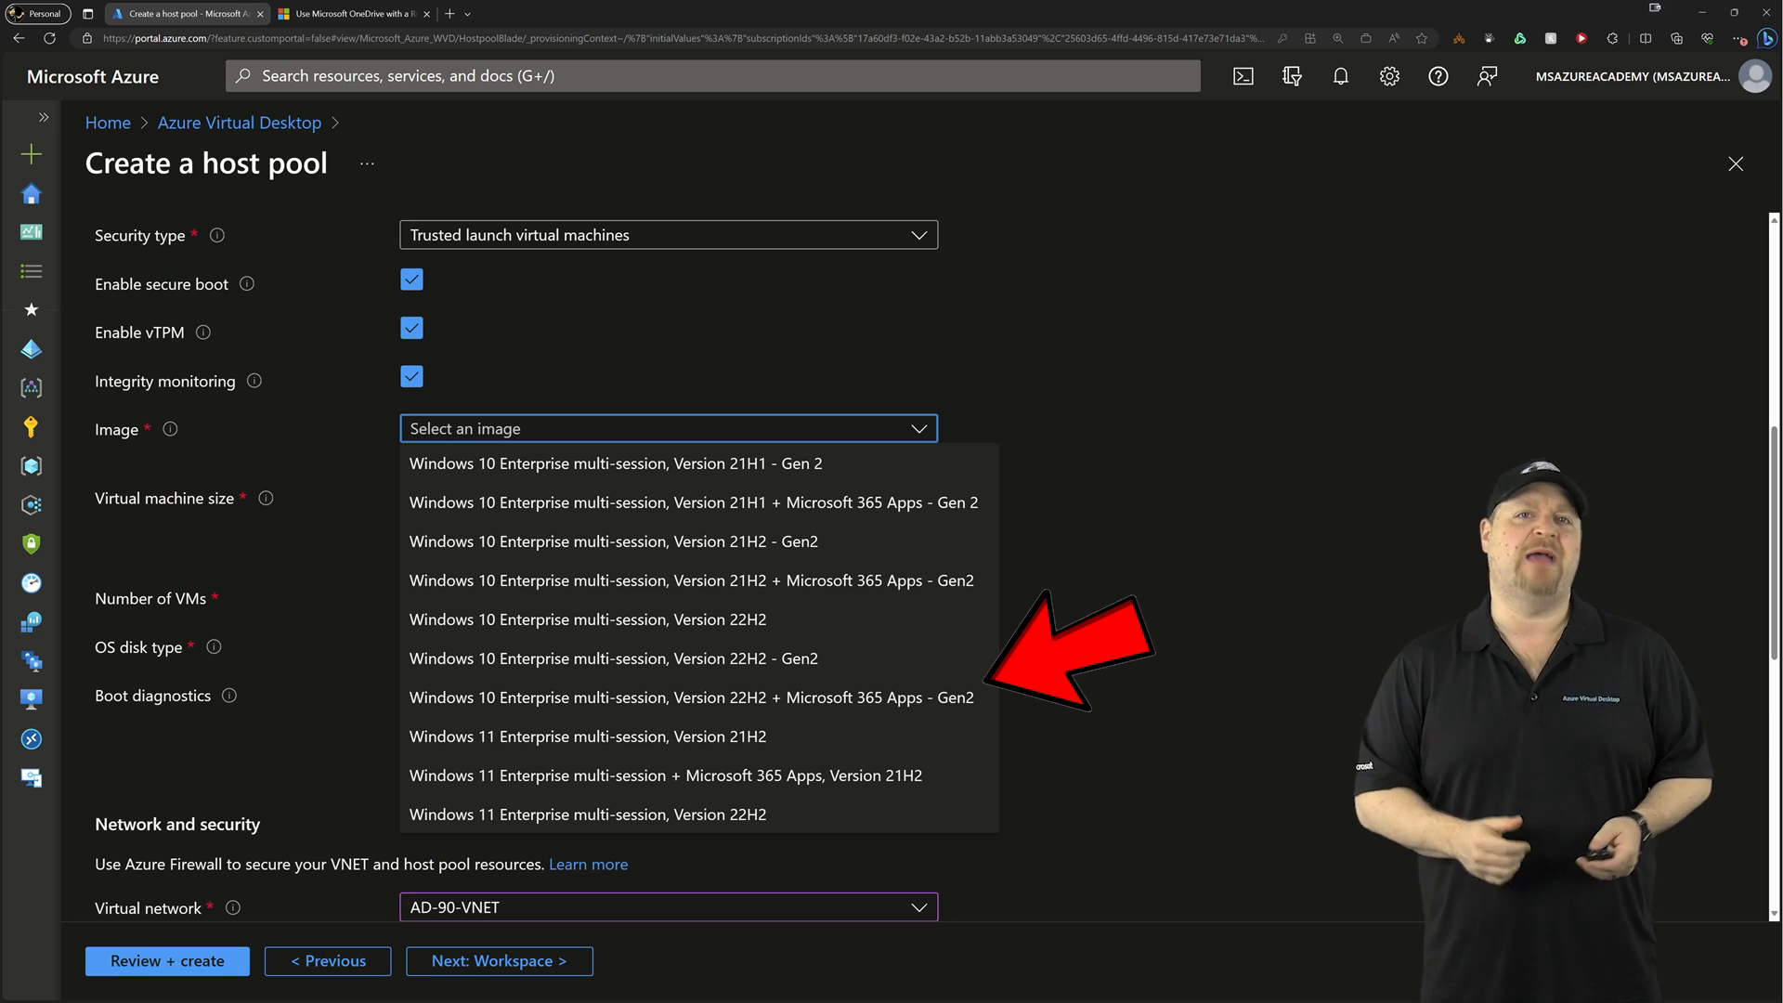
left_click(664, 775)
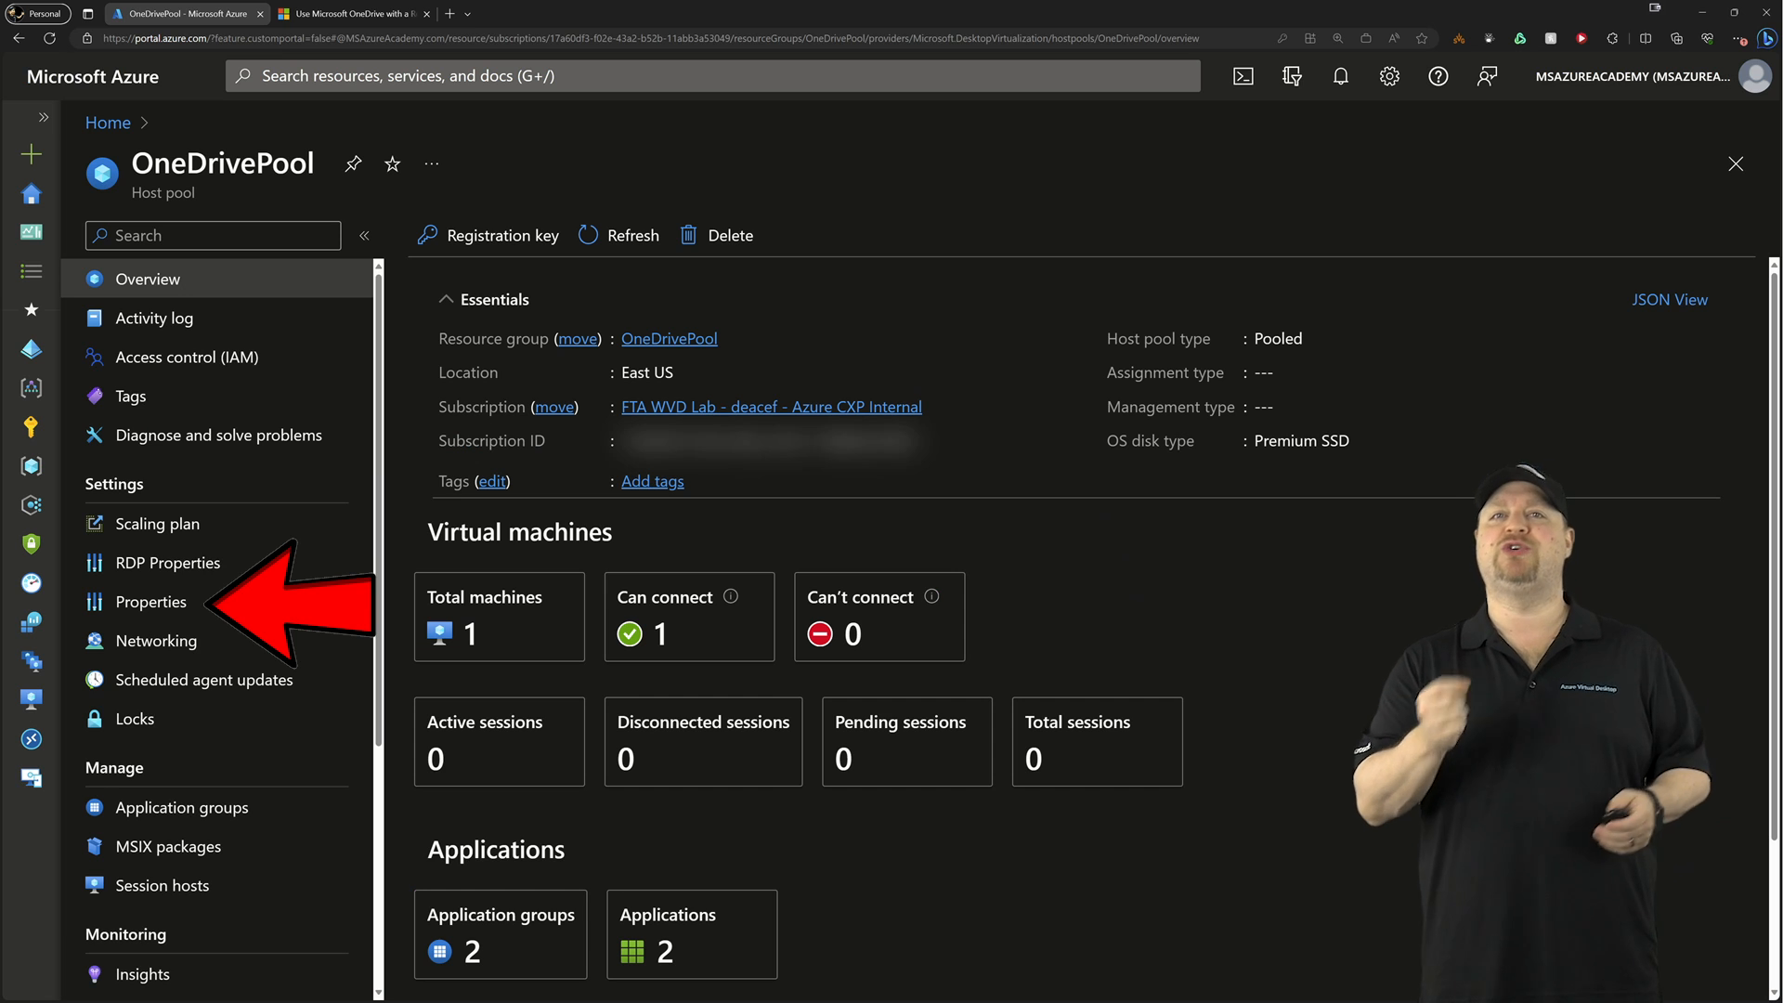
- Confirm in OneDrivePool's Properties that Validation environment is already enabled
left_click(148, 602)
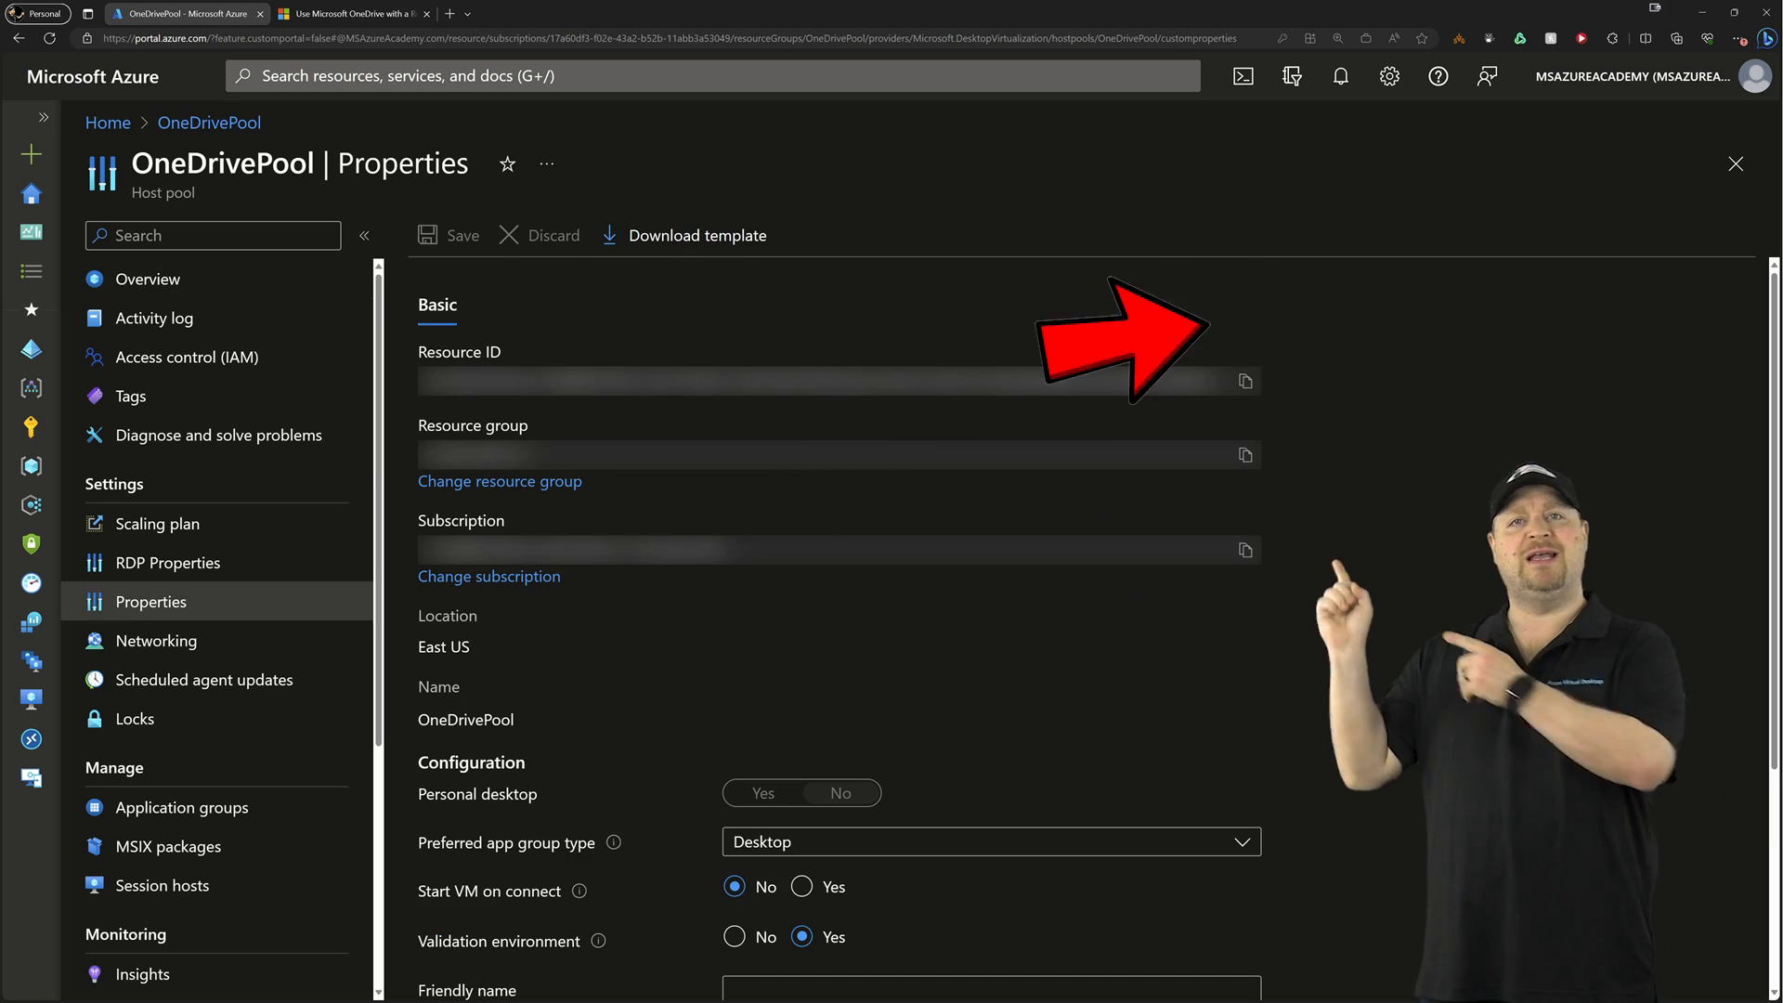
scroll("down", 3)
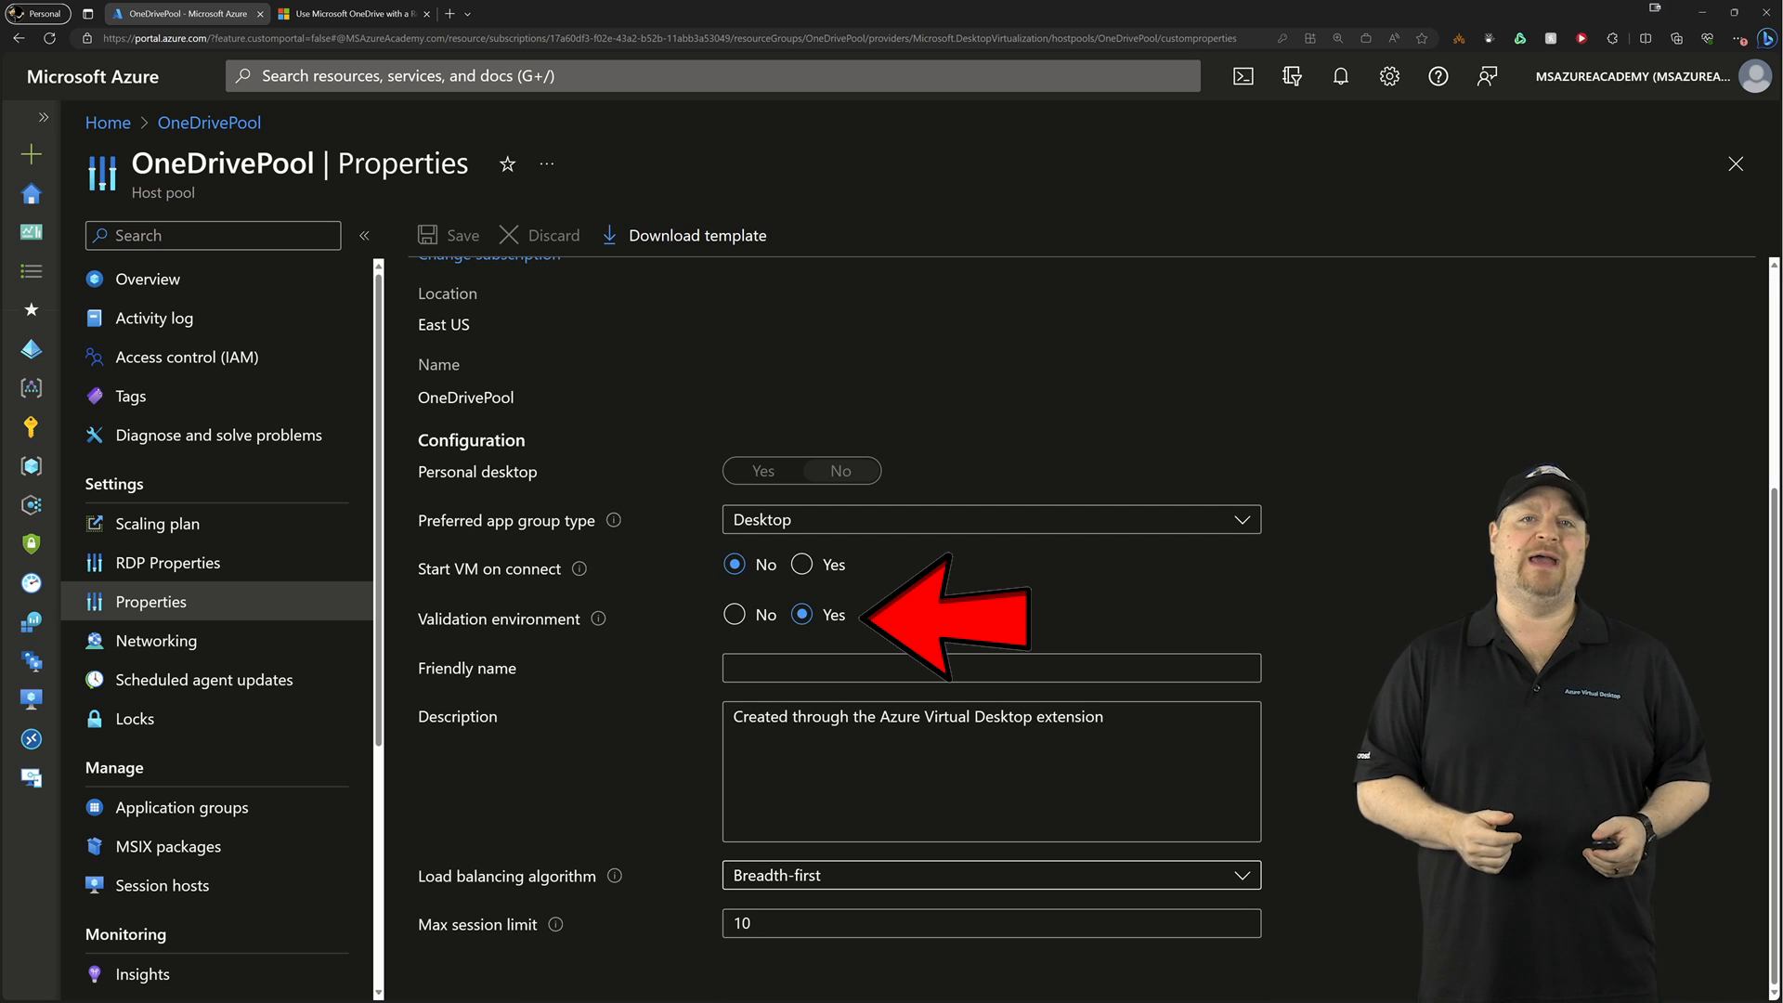
left_click(354, 12)
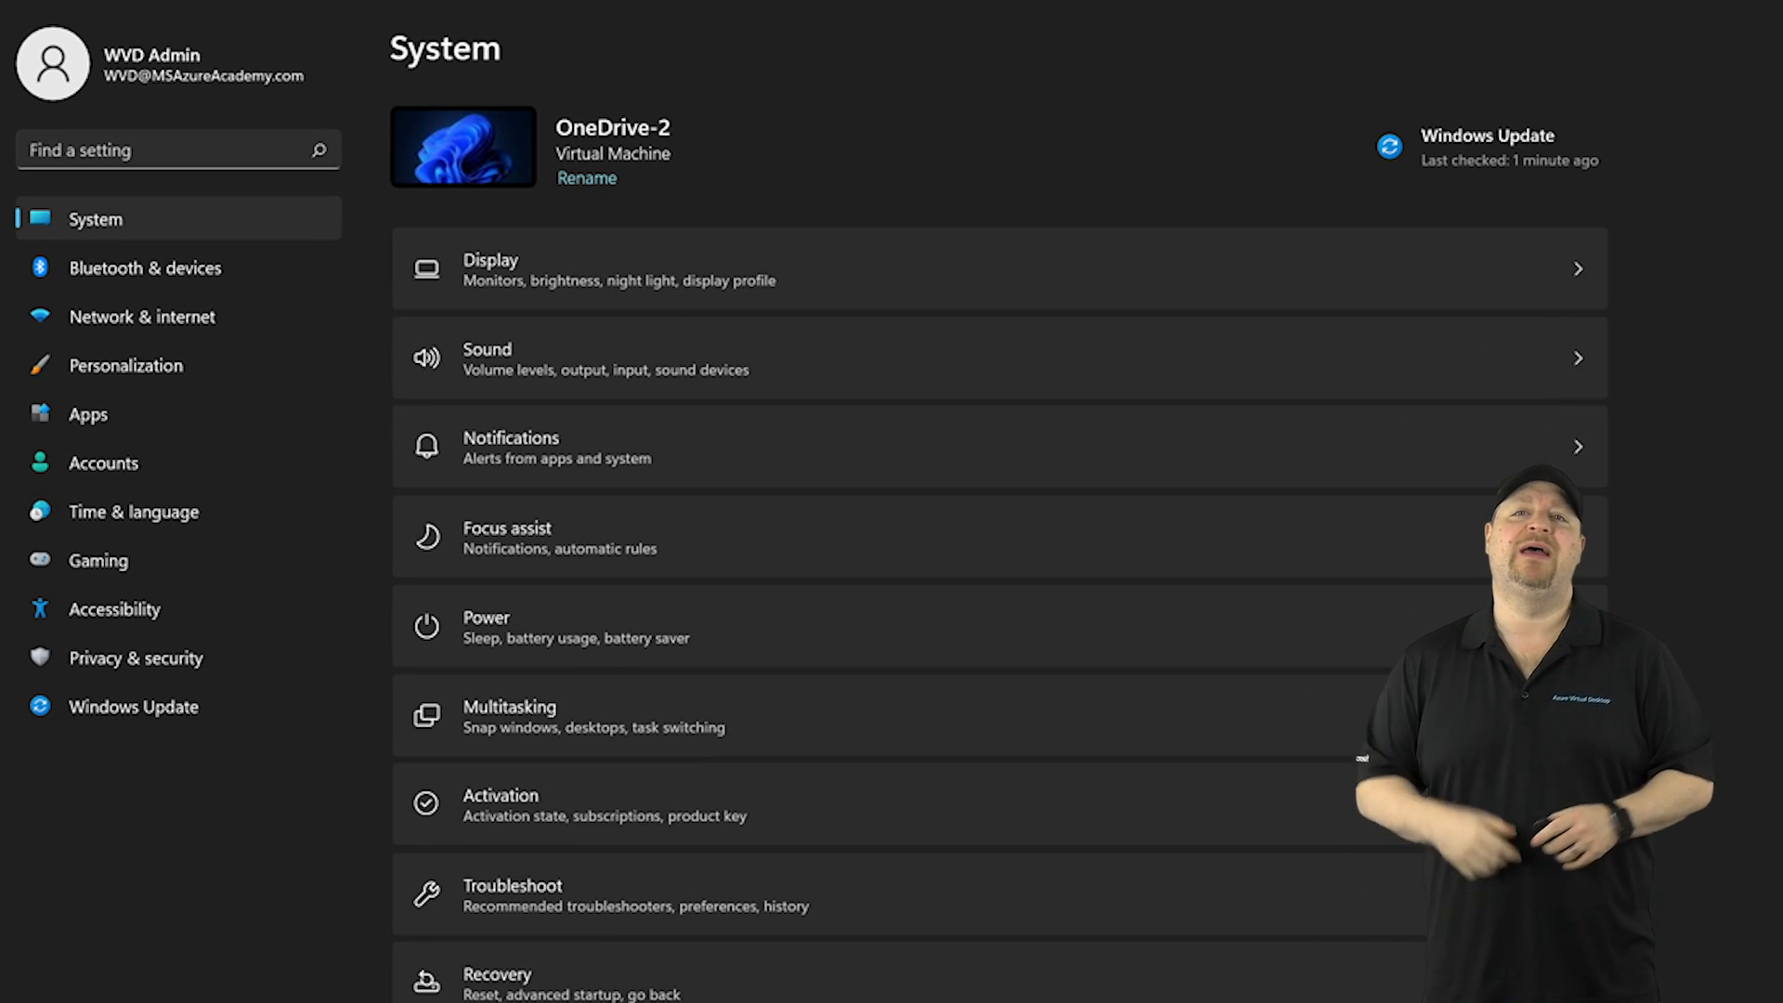
- Join OneDrive-2 to the Windows Insider Dev Channel with a linked account, then restart
left_click(133, 706)
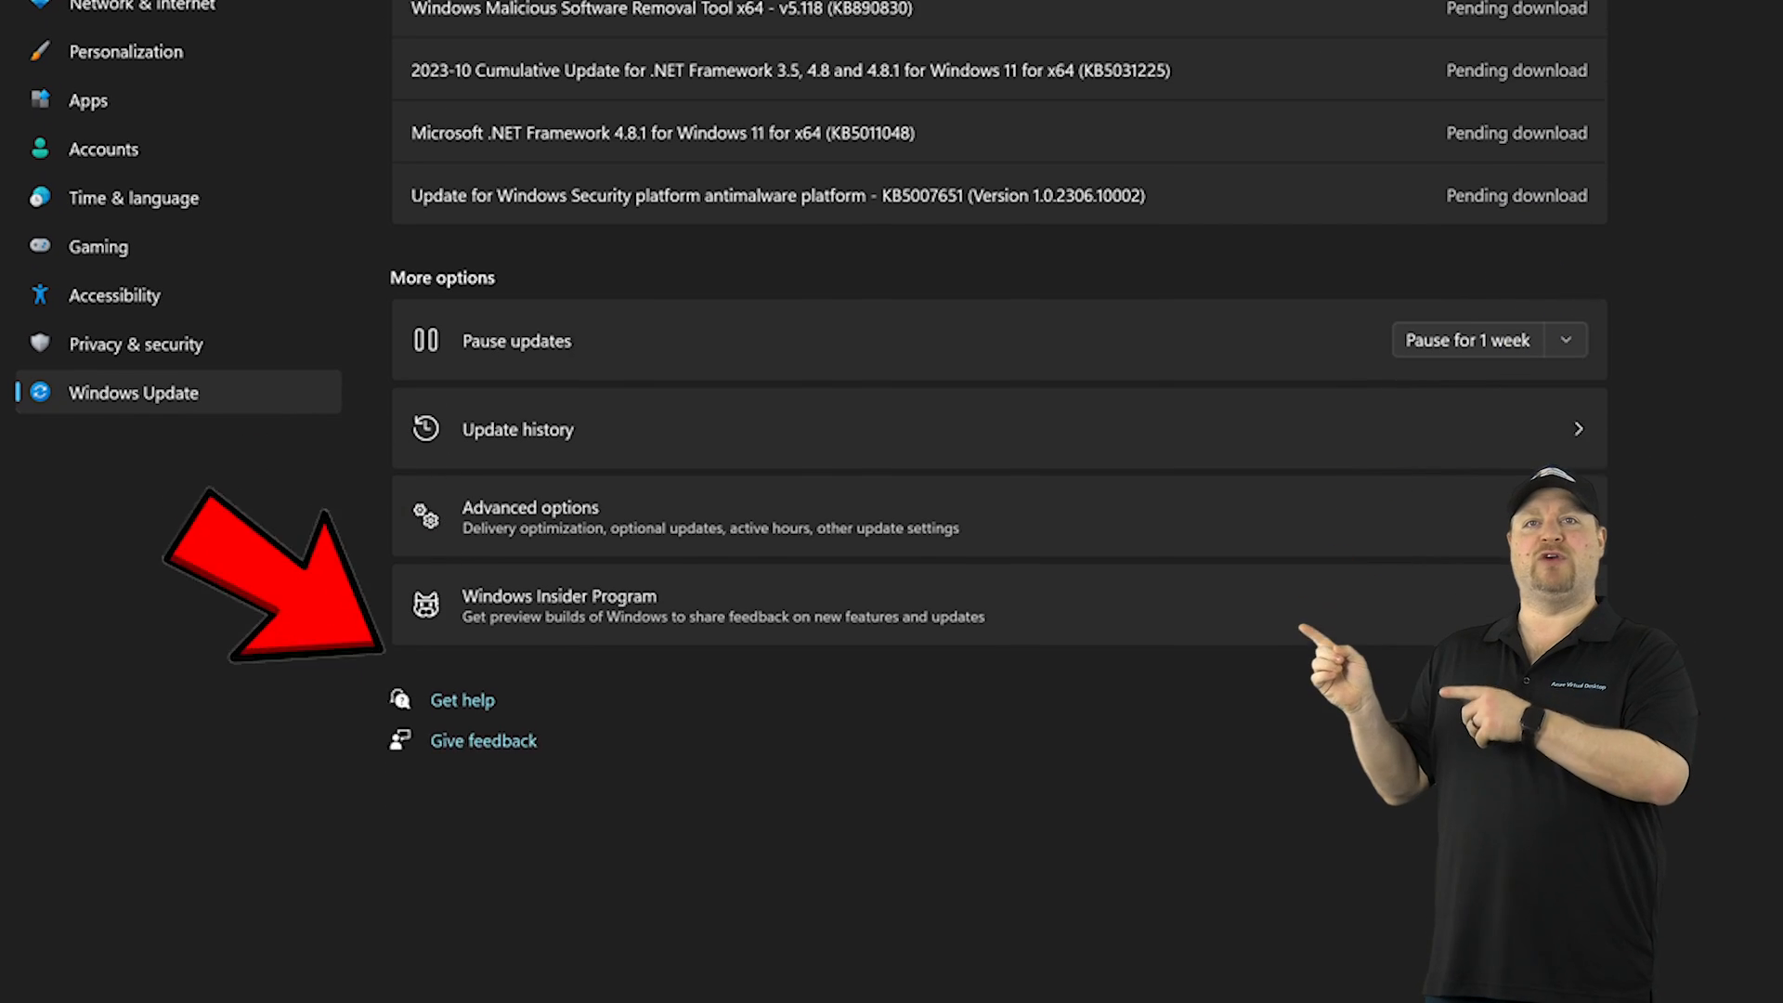
scroll("down", 3)
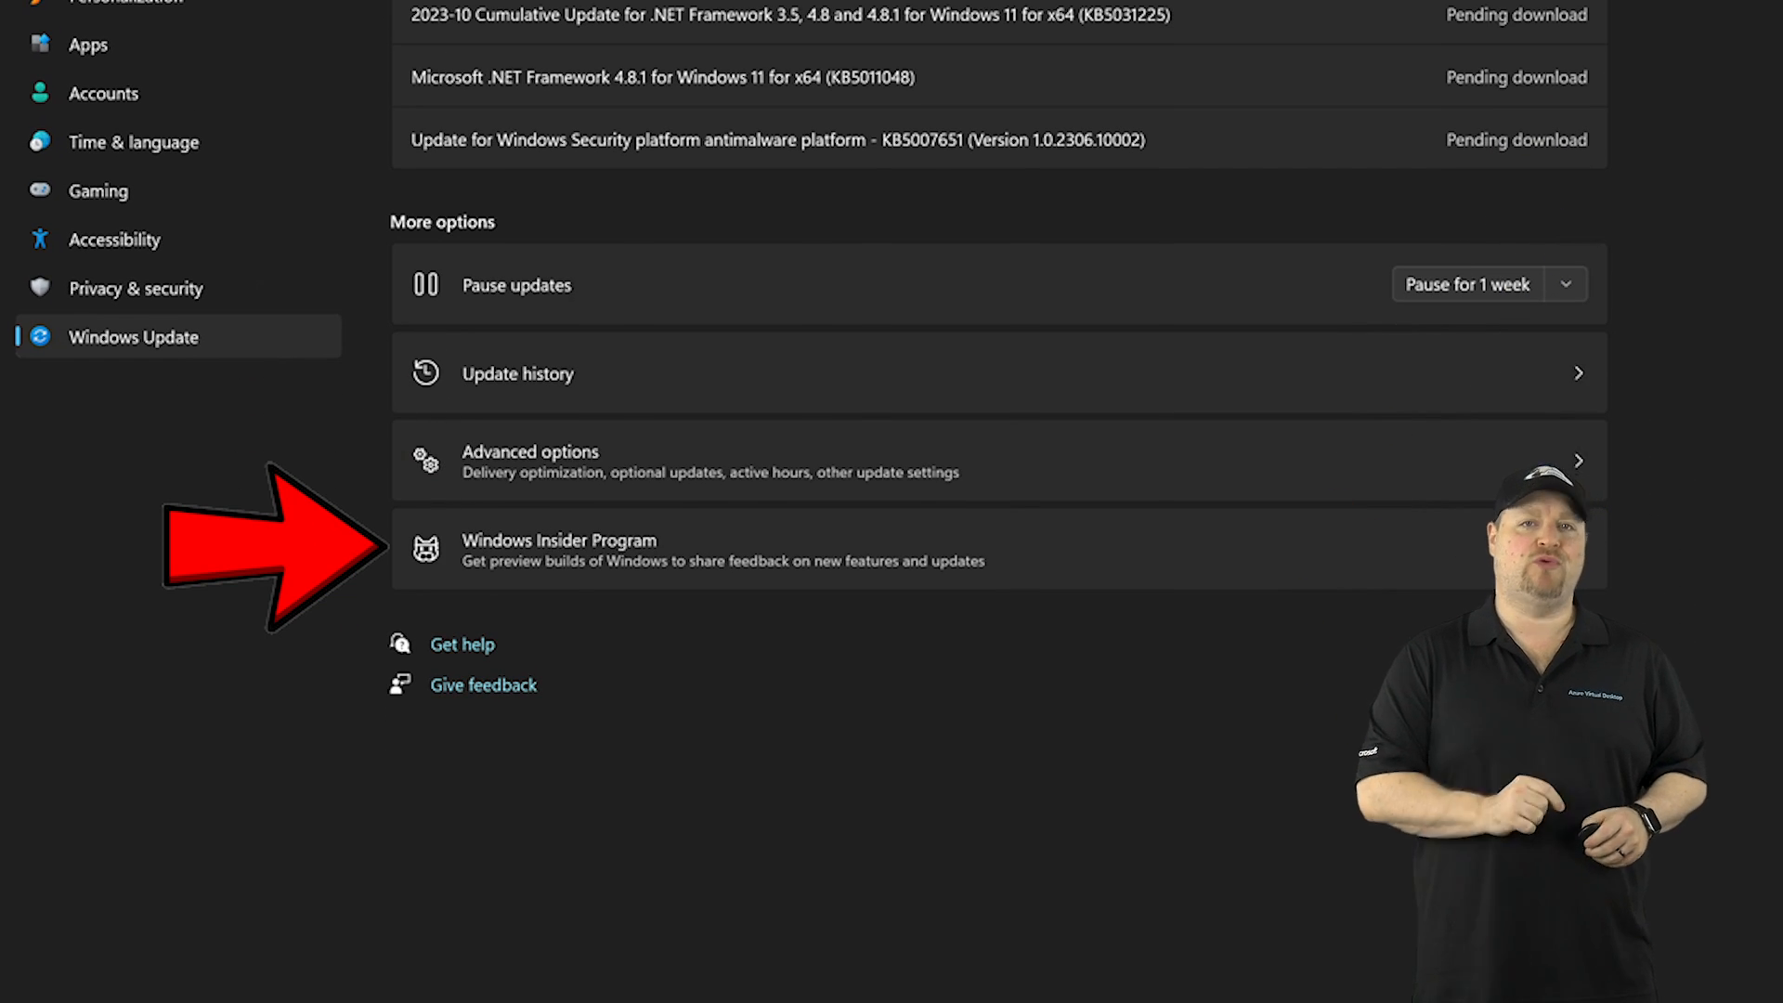
left_click(559, 551)
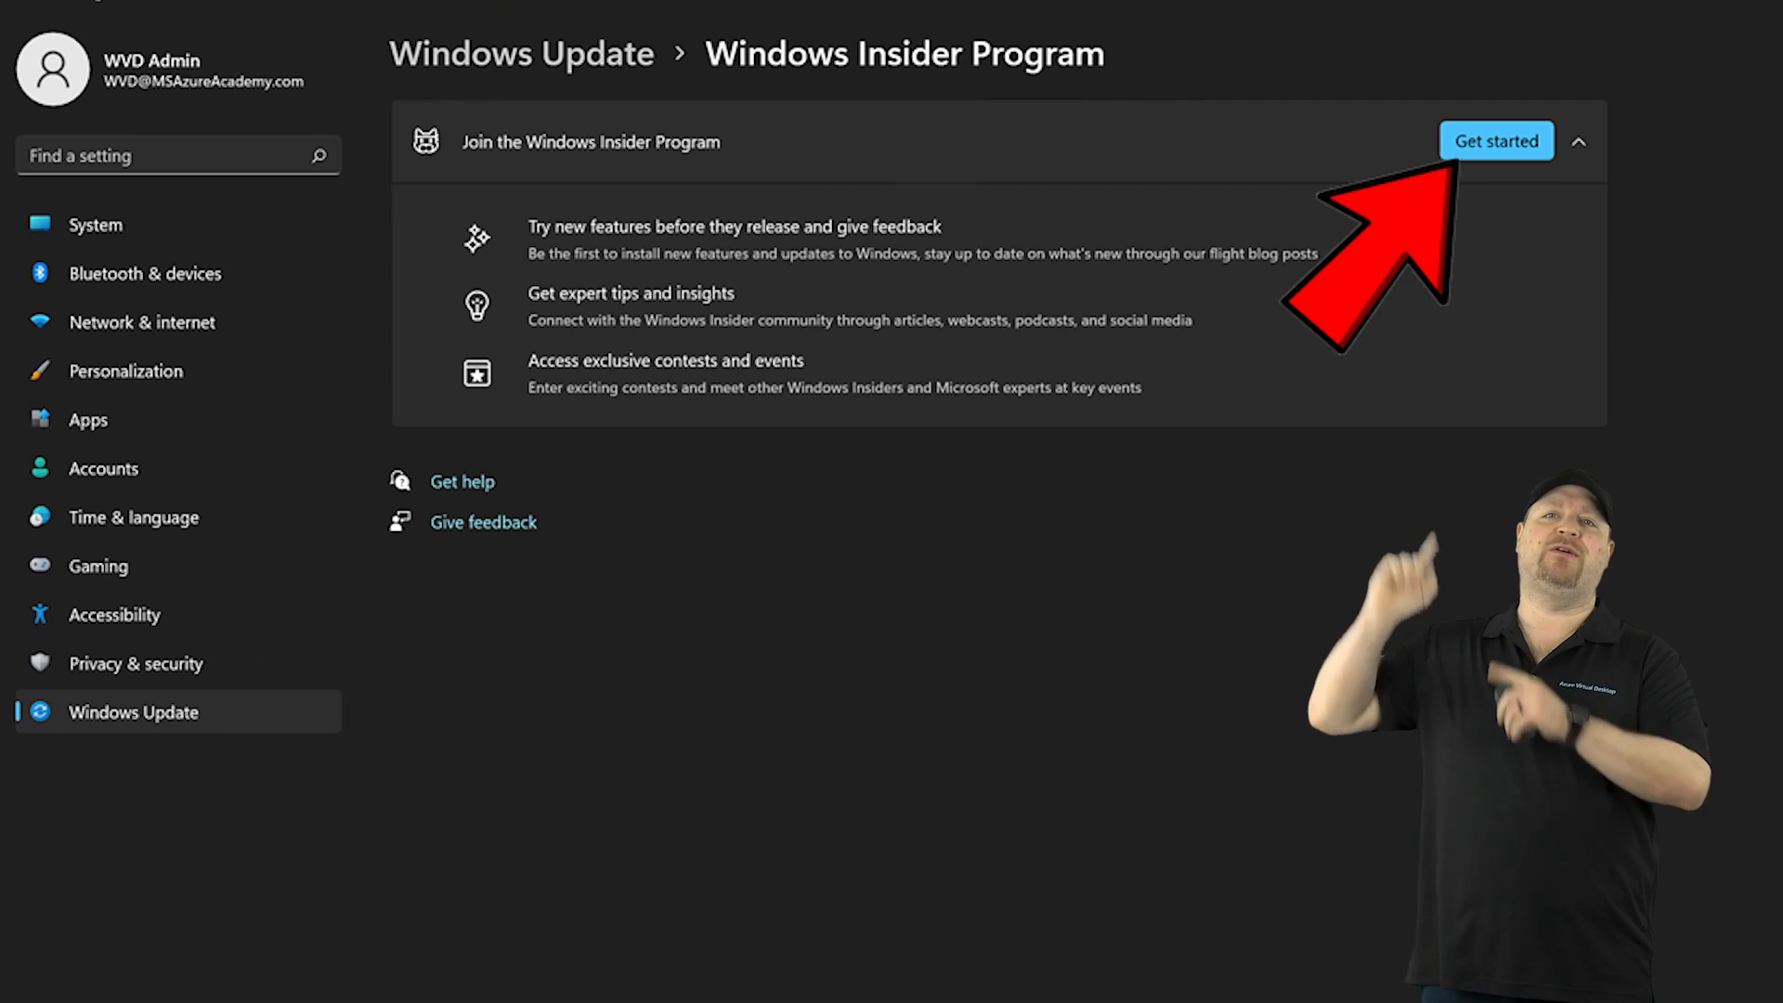
left_click(1496, 141)
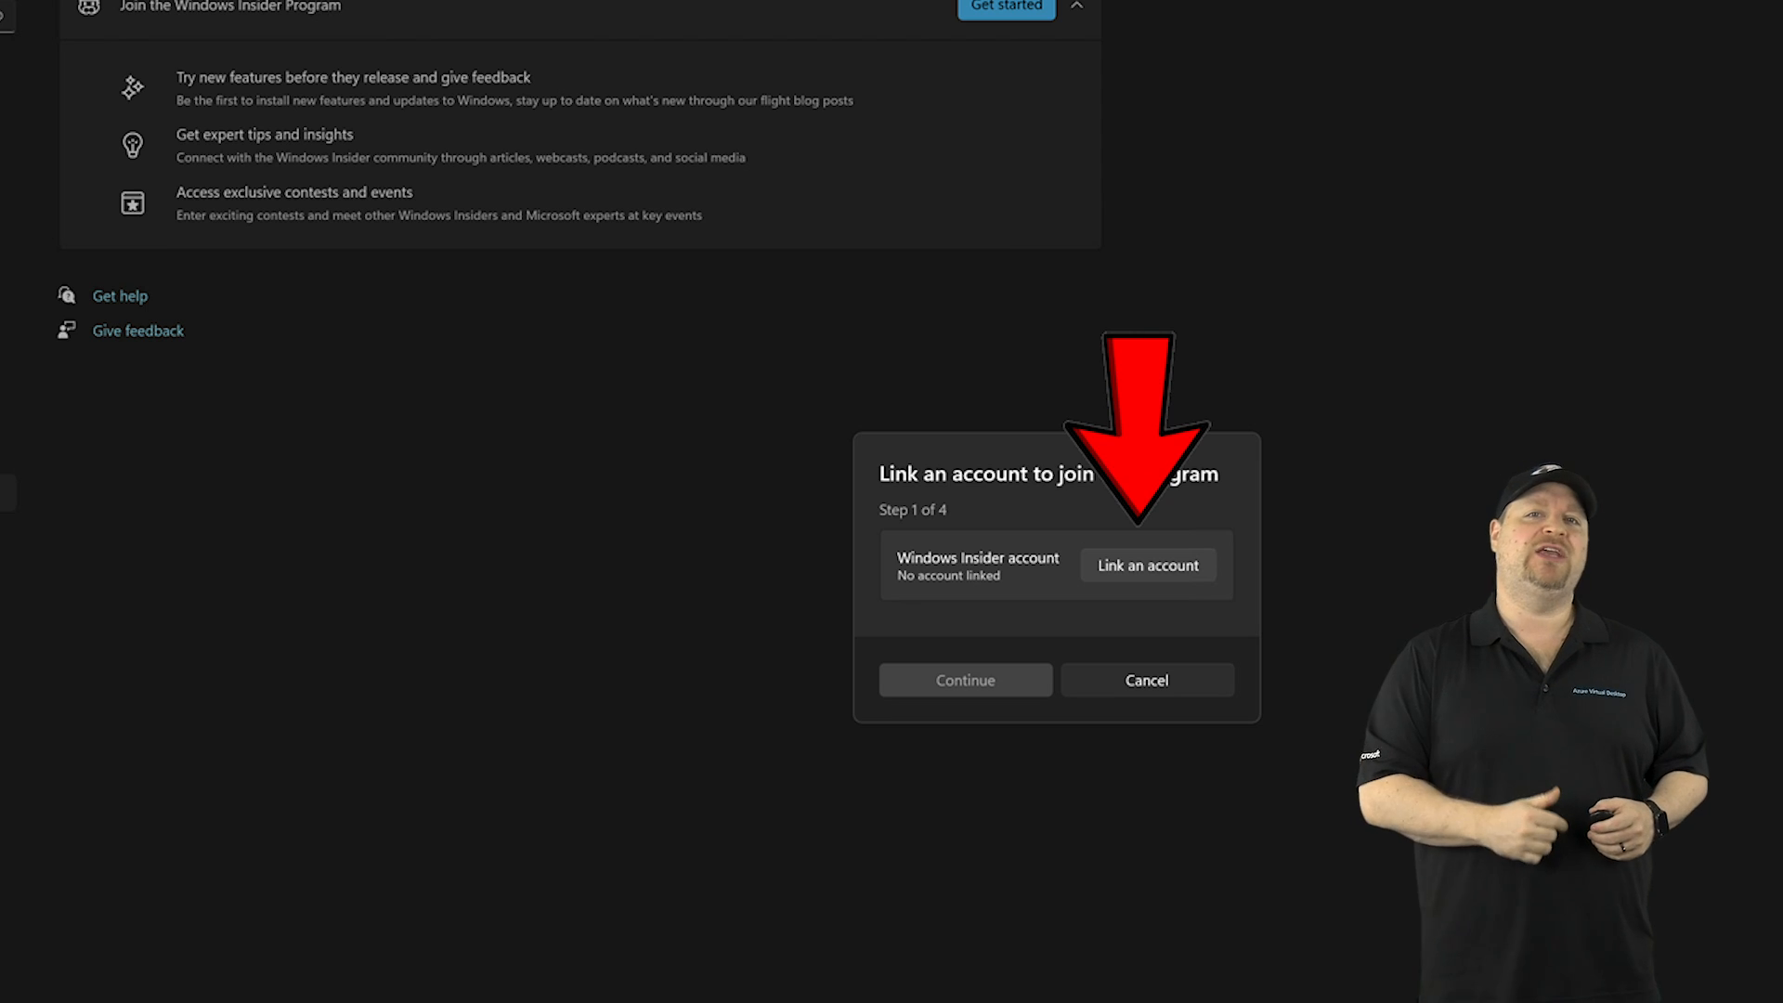
left_click(1148, 566)
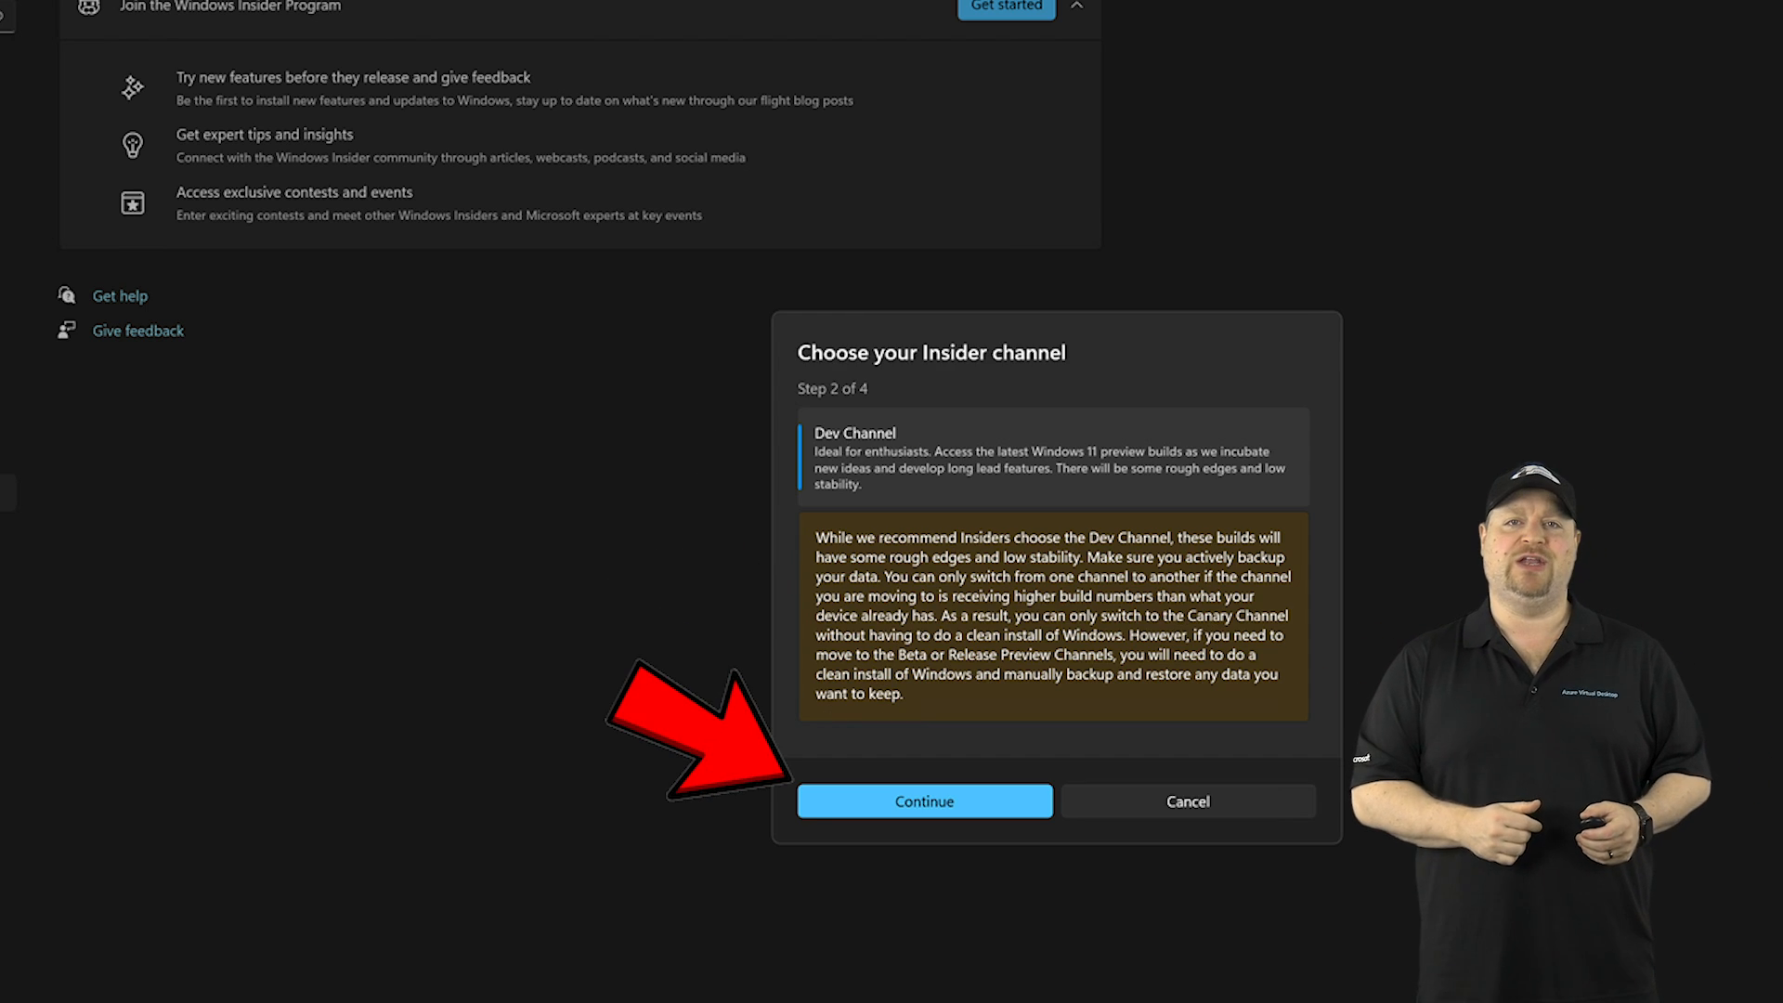
left_click(923, 801)
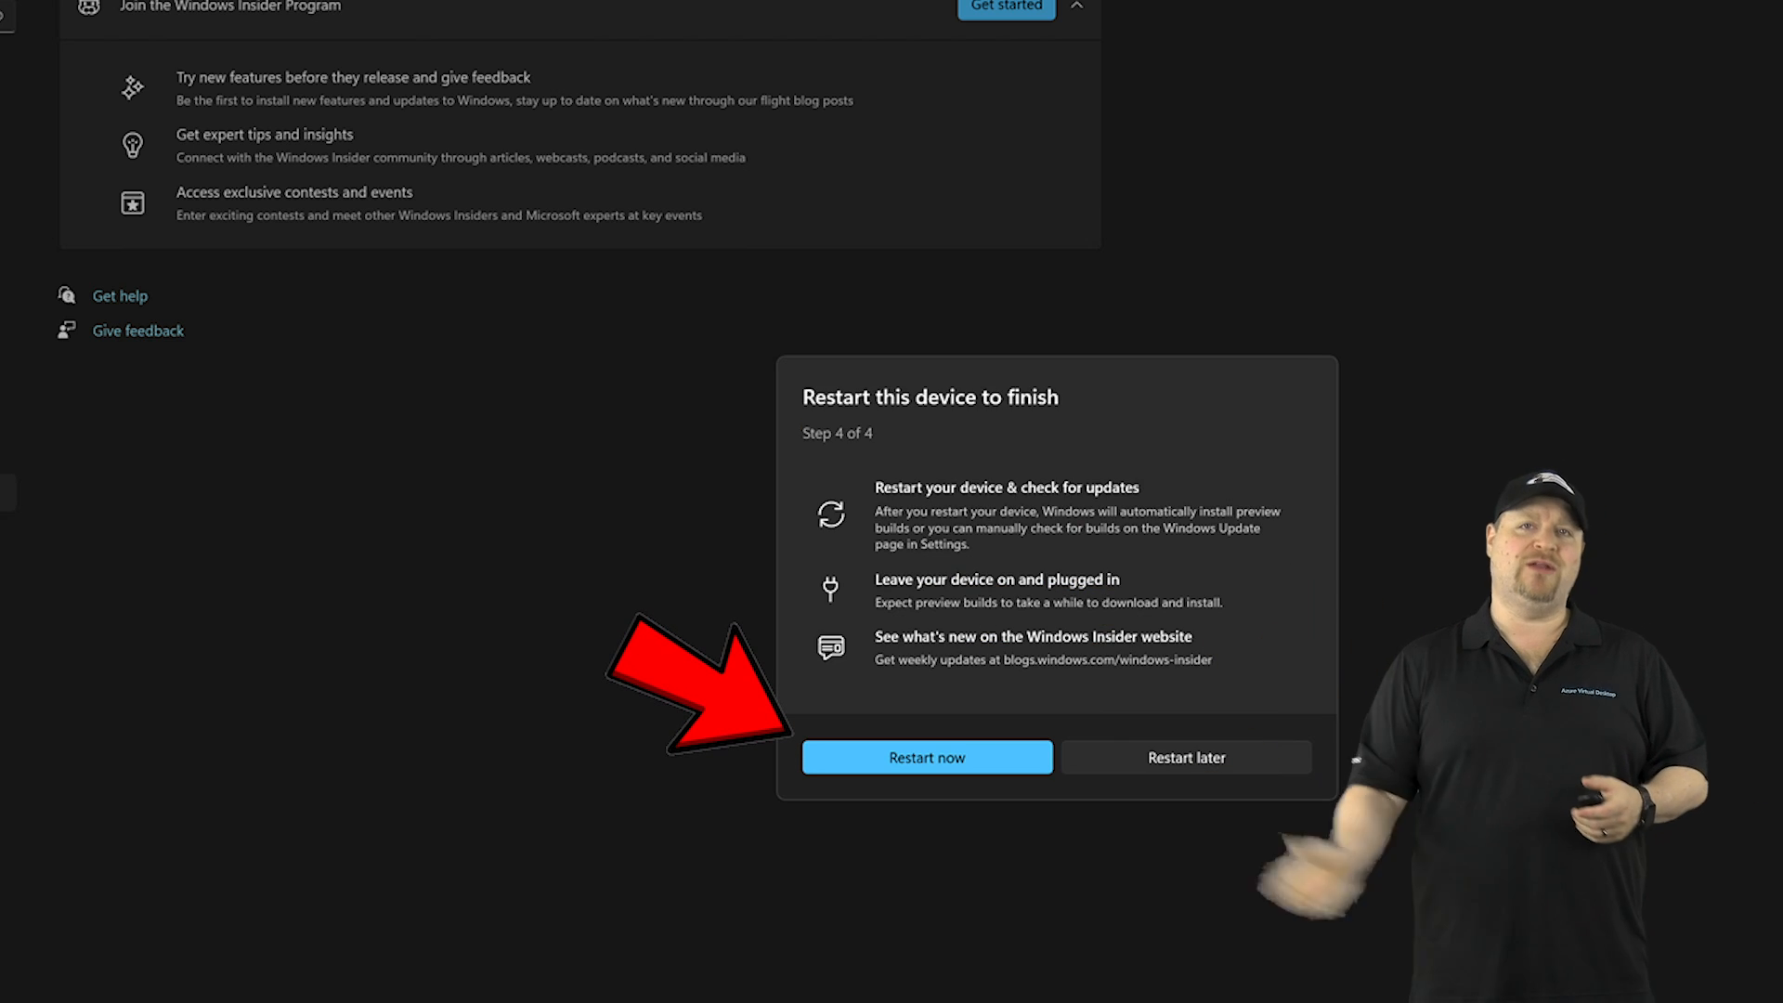
left_click(927, 758)
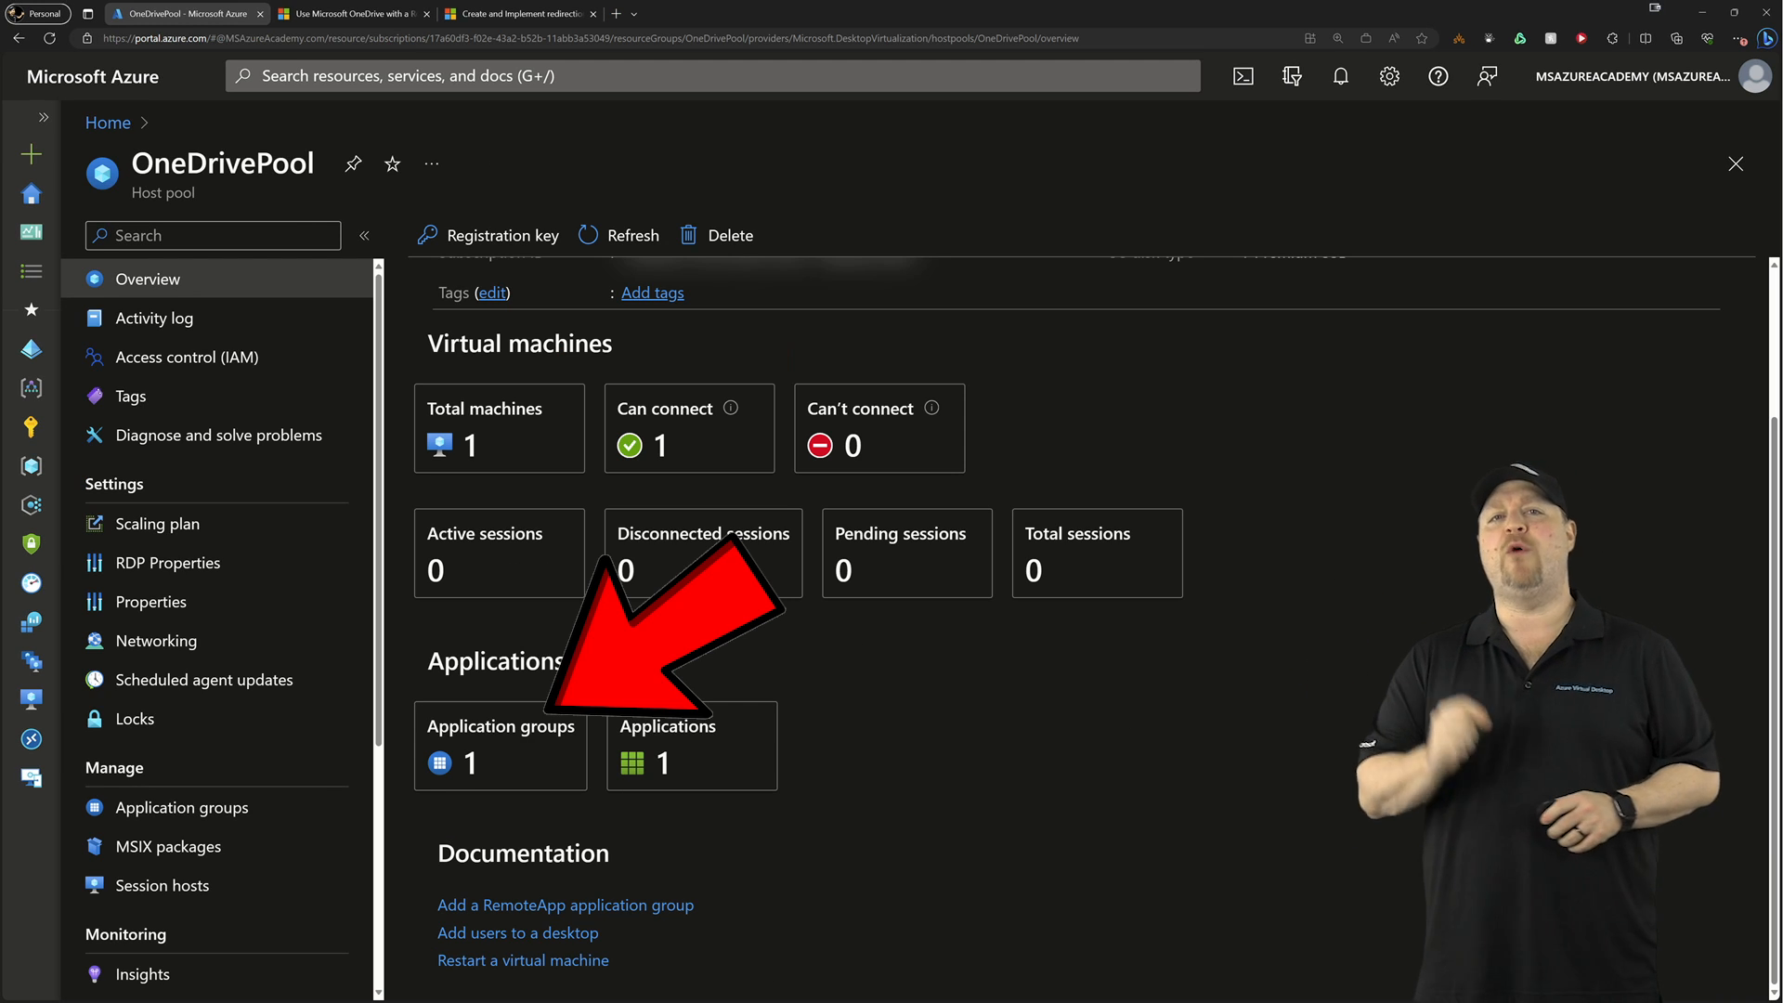
- Create application group OneDrive-RemoteApps-1 on the host pool and add Word from the Start menu
left_click(501, 745)
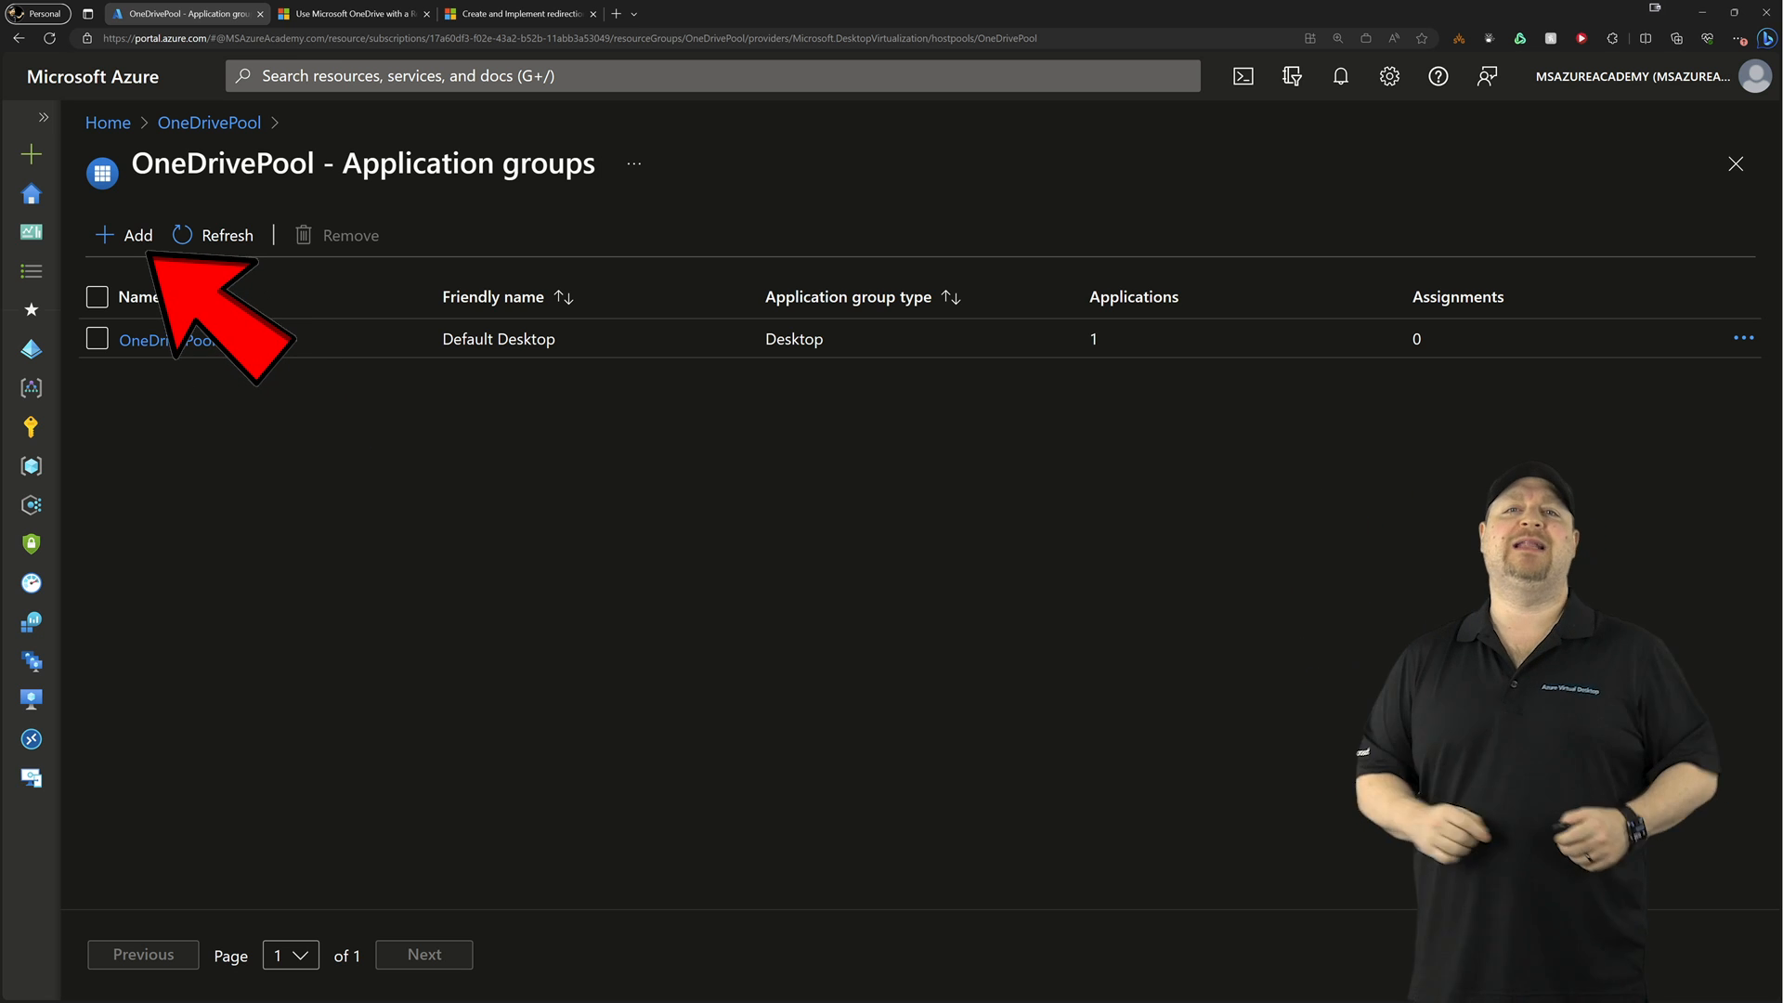
left_click(125, 235)
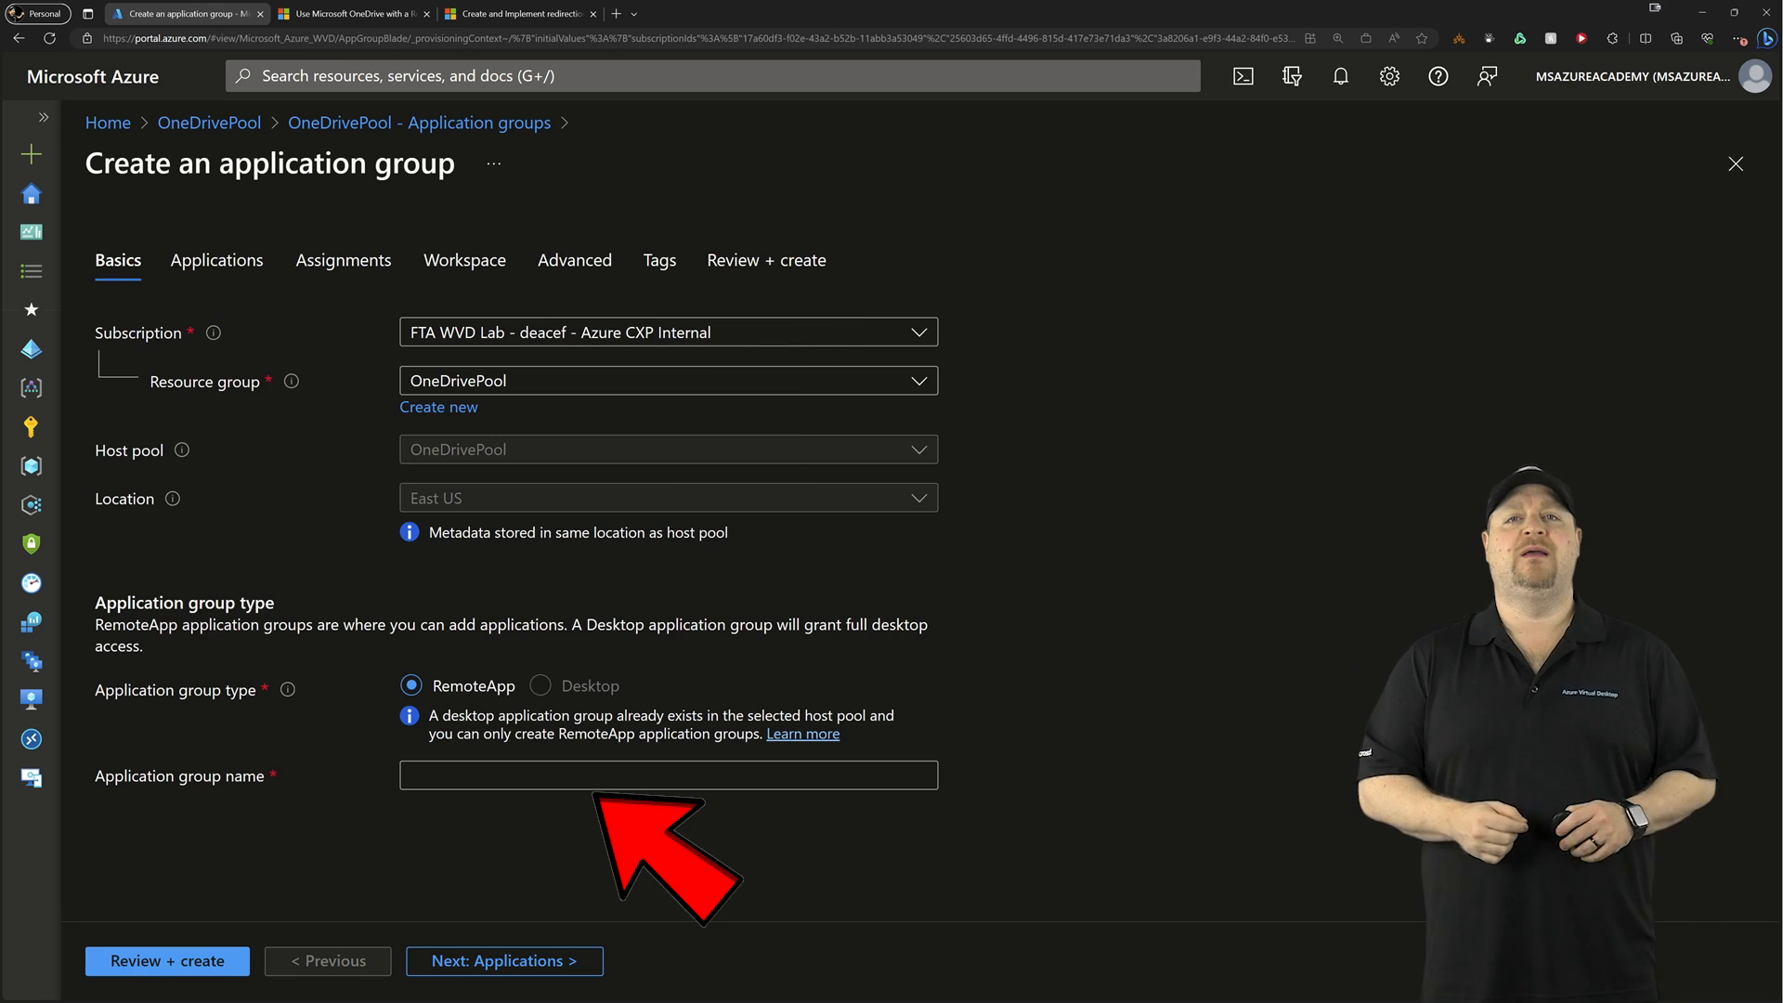
type("OneDrive-RemoteApps-1")
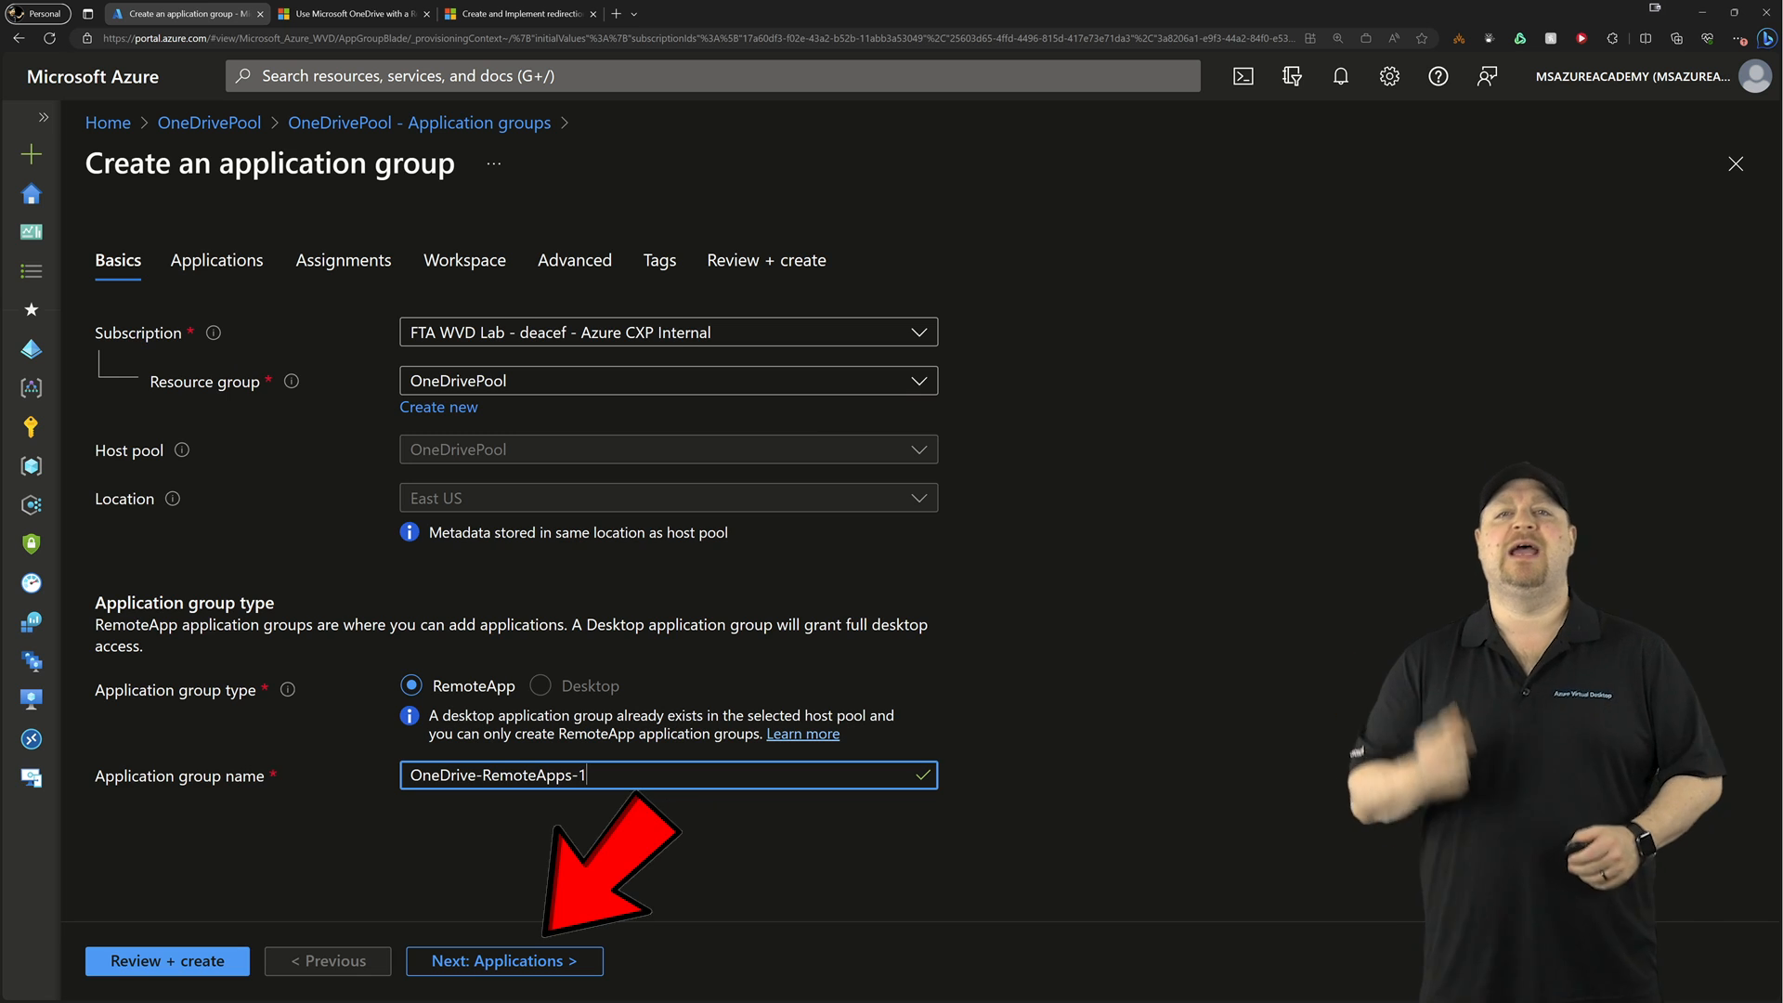
left_click(503, 961)
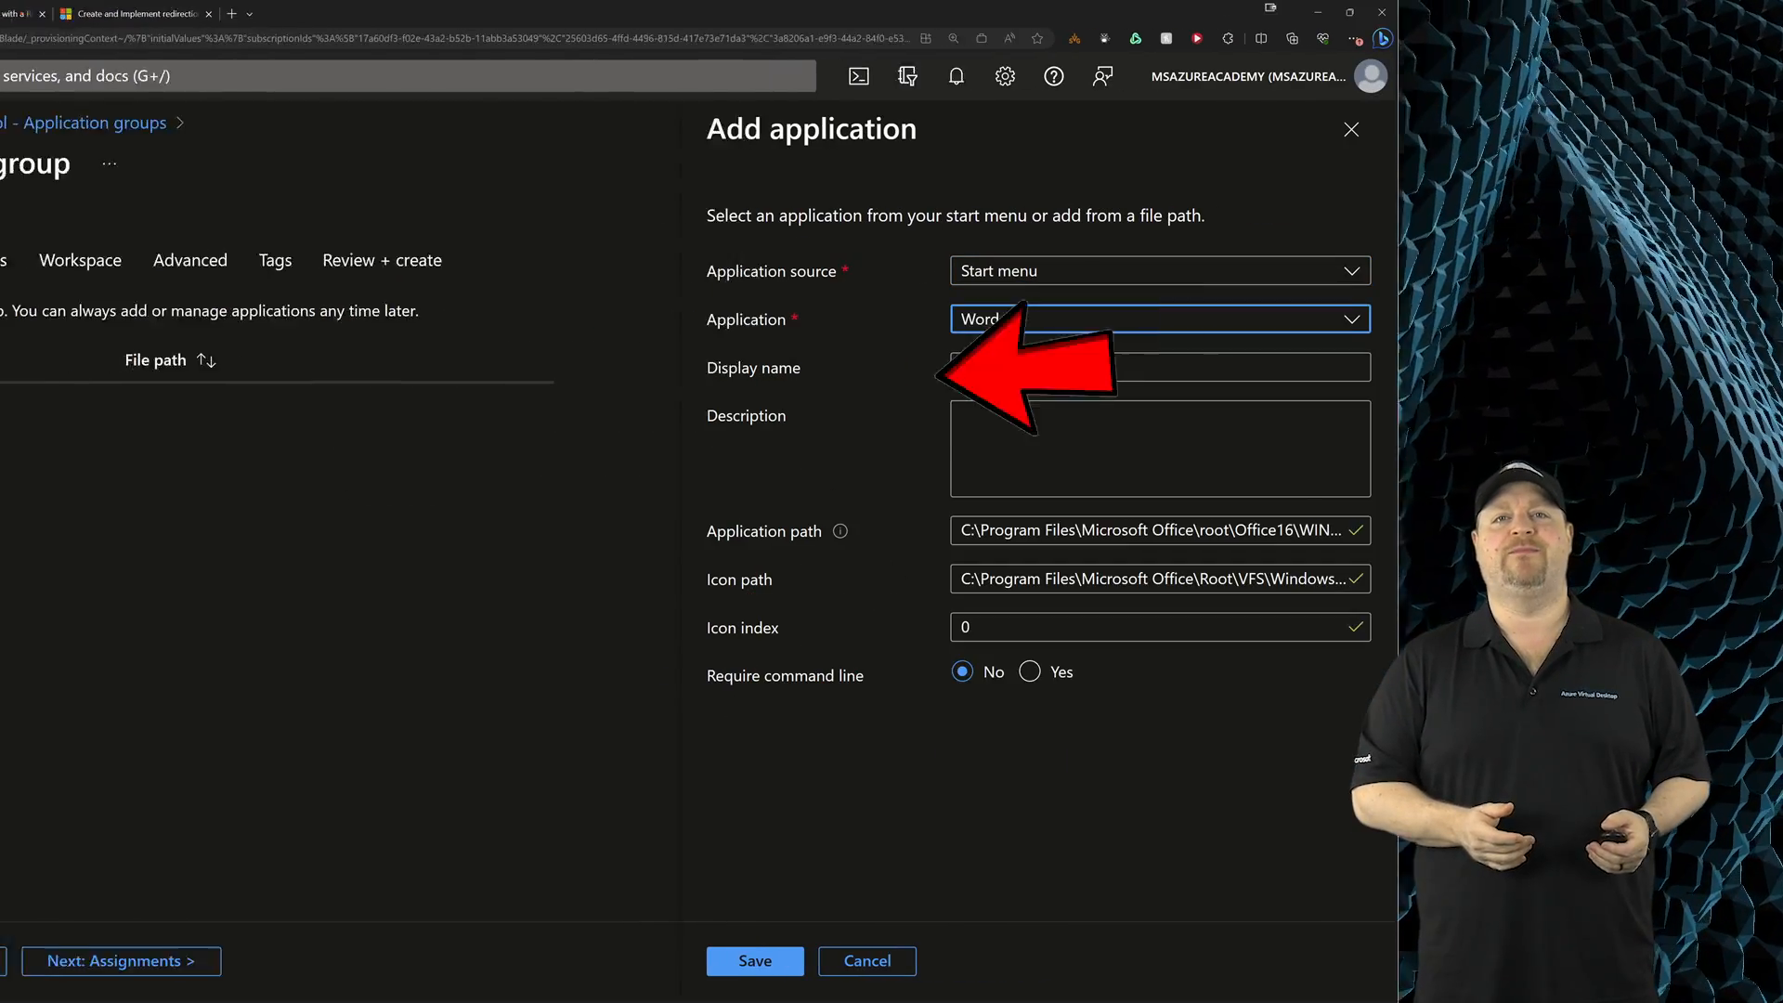
left_click(754, 961)
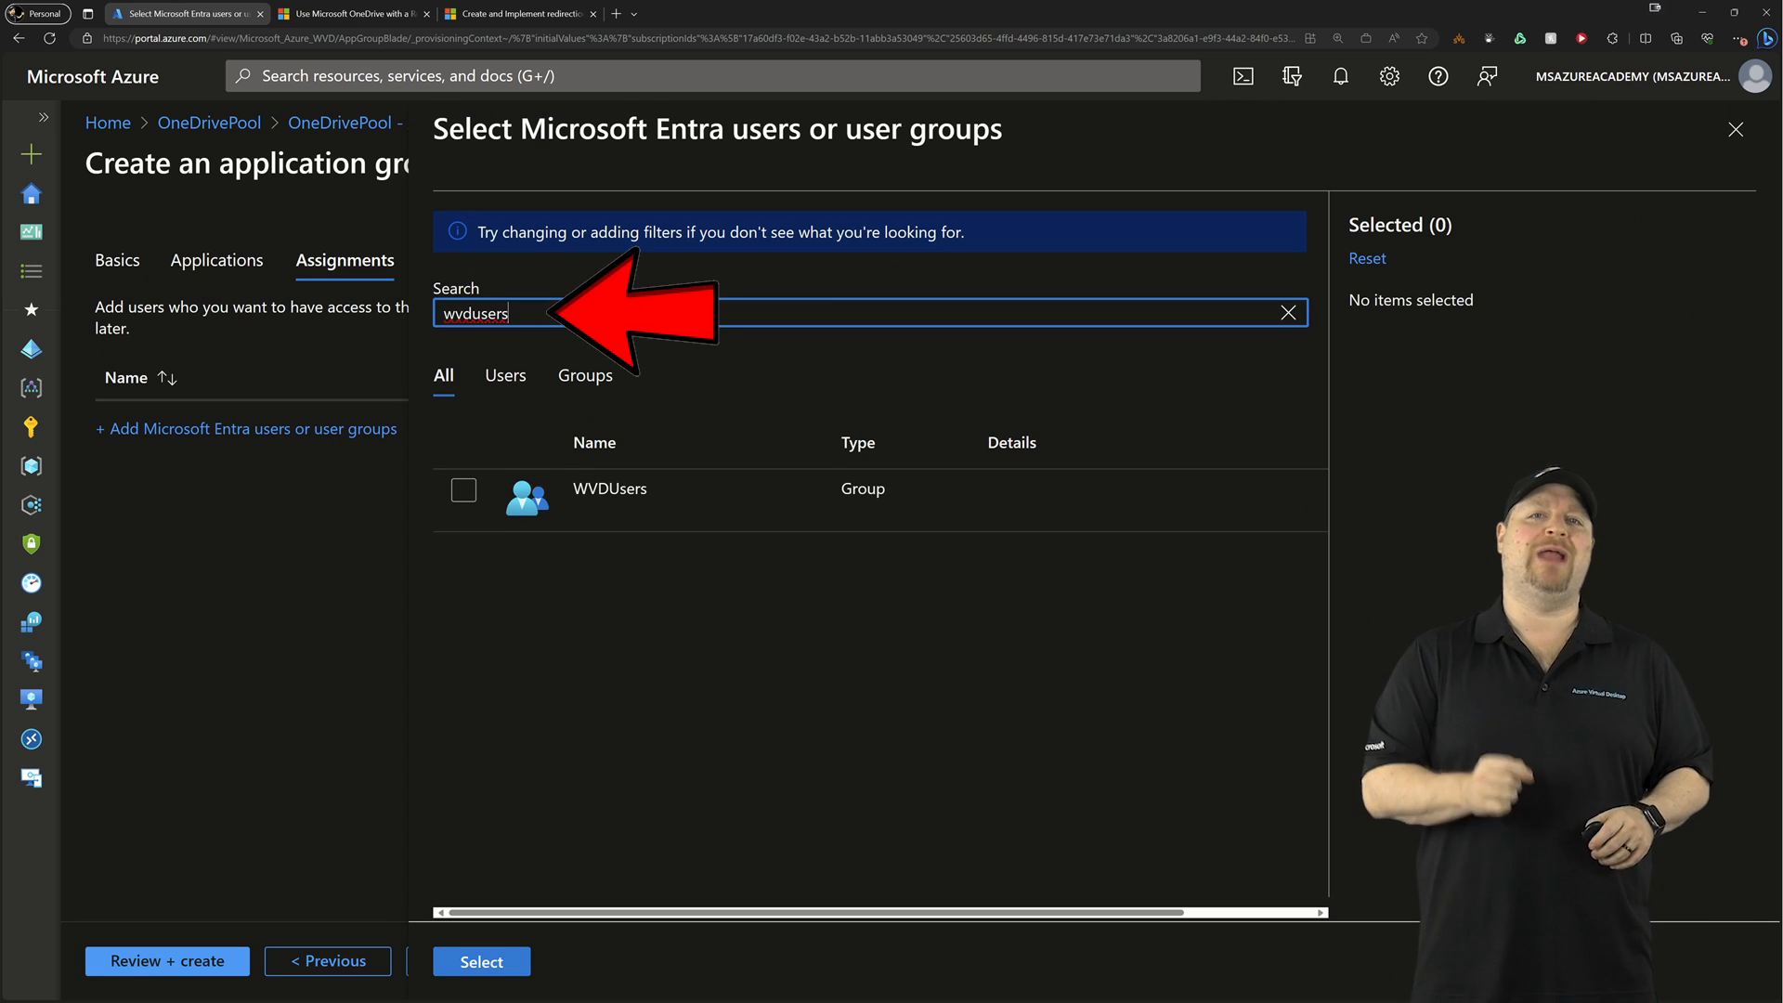
- Assign the WVDUsers group and register the app group to the OneDrive-WS workspace
left_click(480, 962)
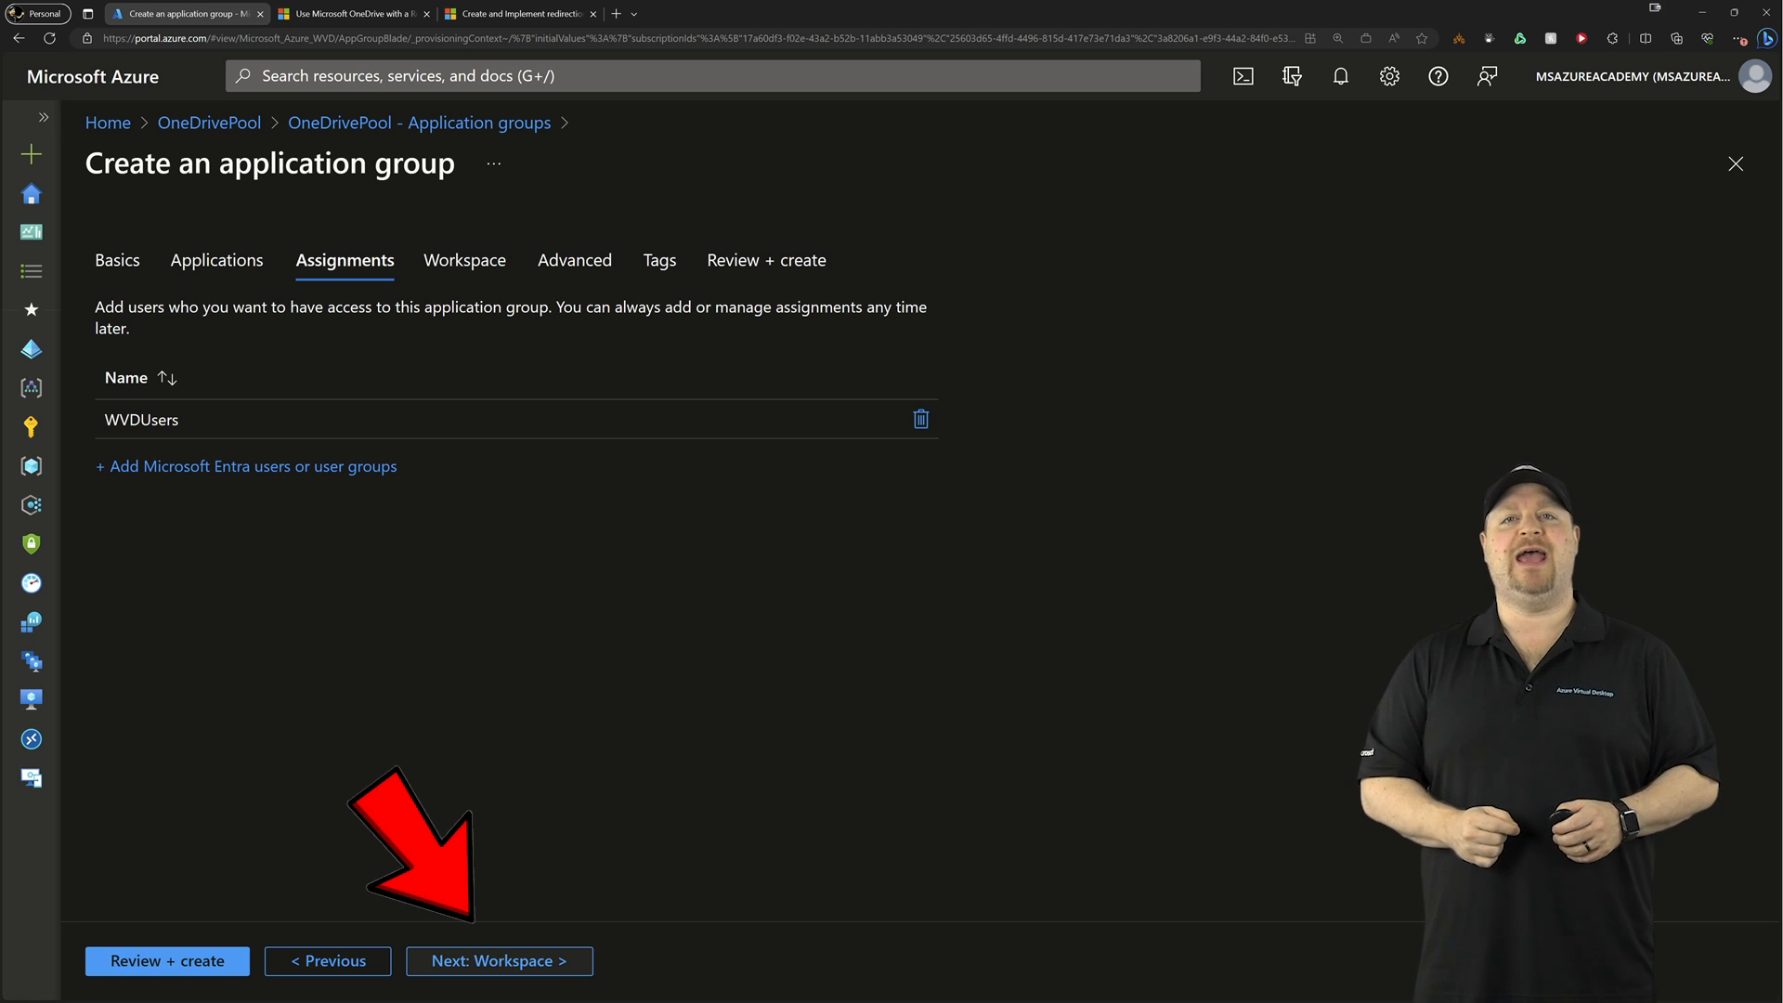
left_click(498, 962)
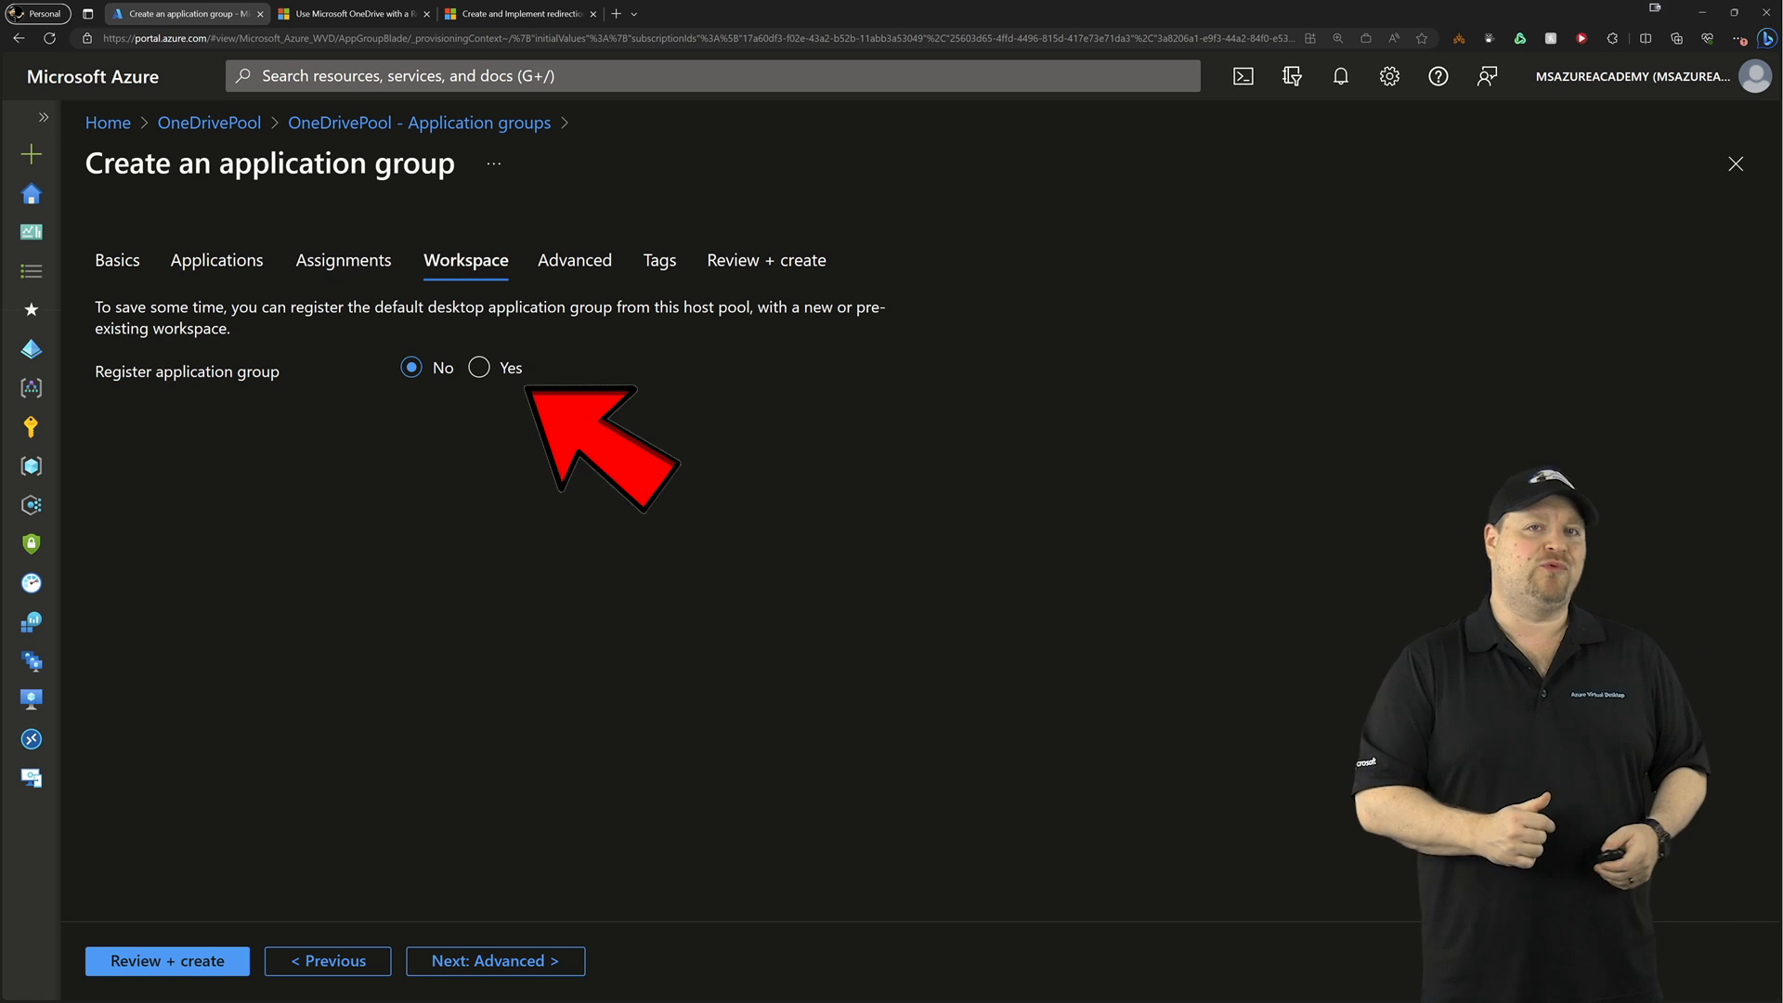
left_click(480, 366)
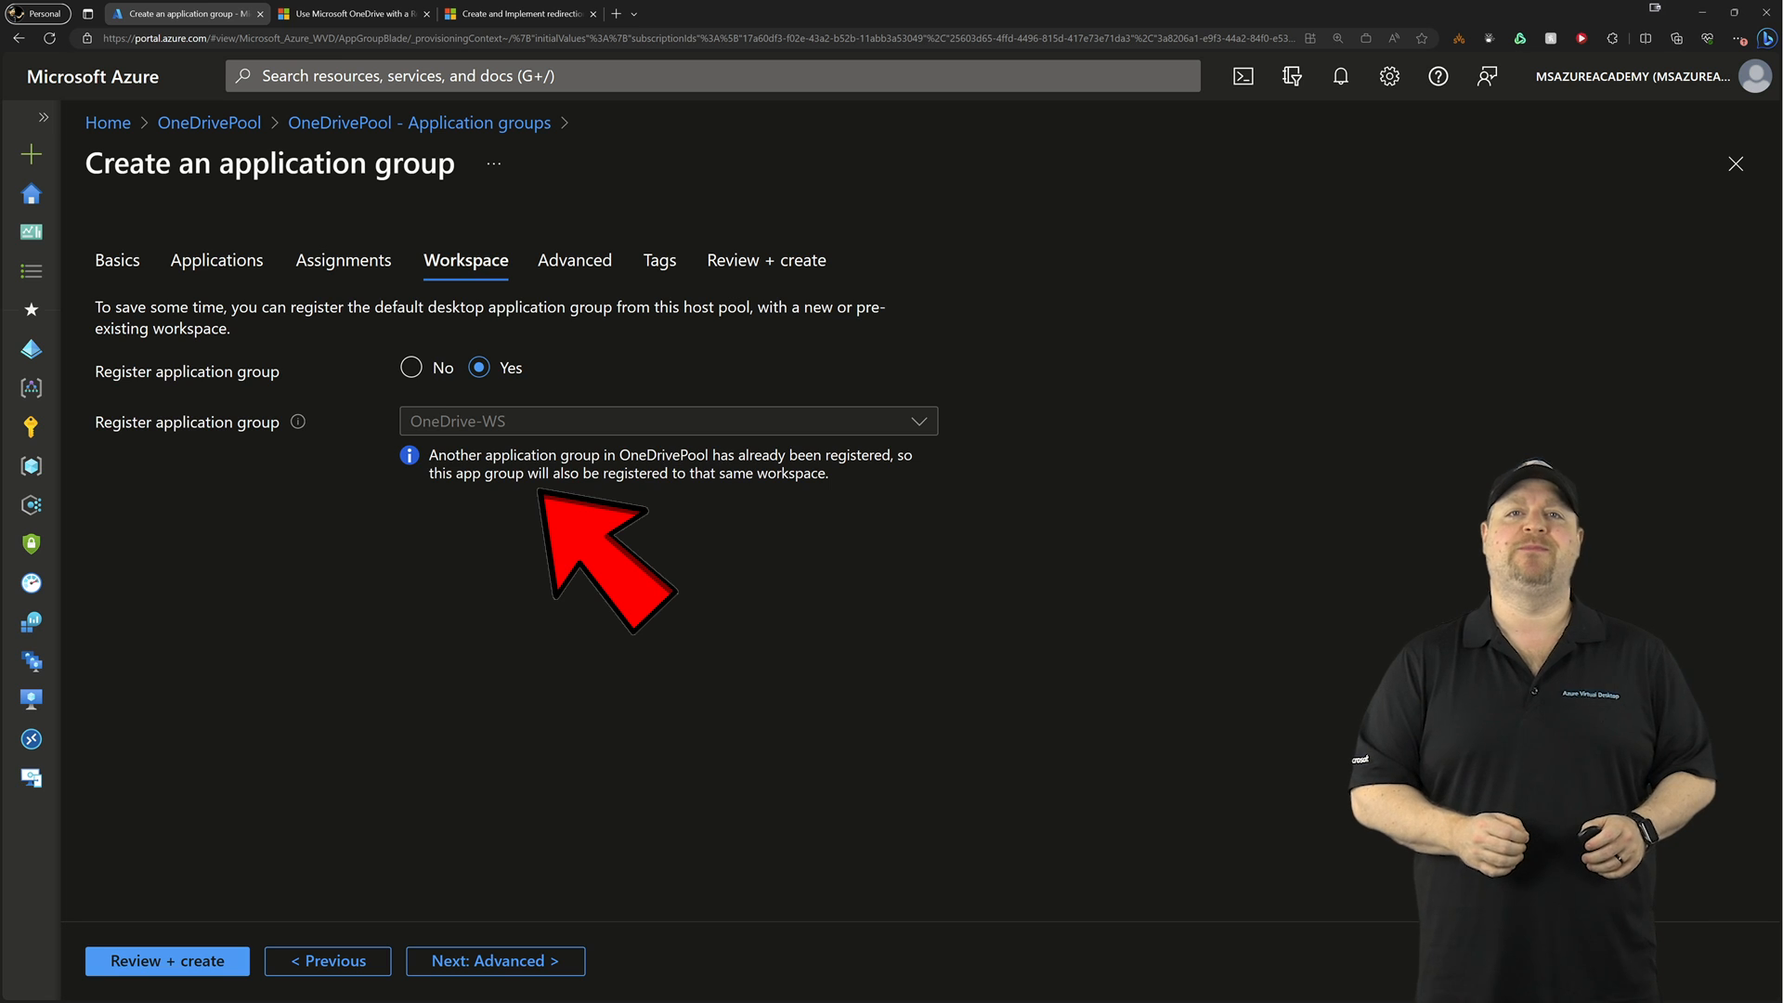
- Enable diagnostics settings sending logs to the Log Analytics workspace
left_click(574, 259)
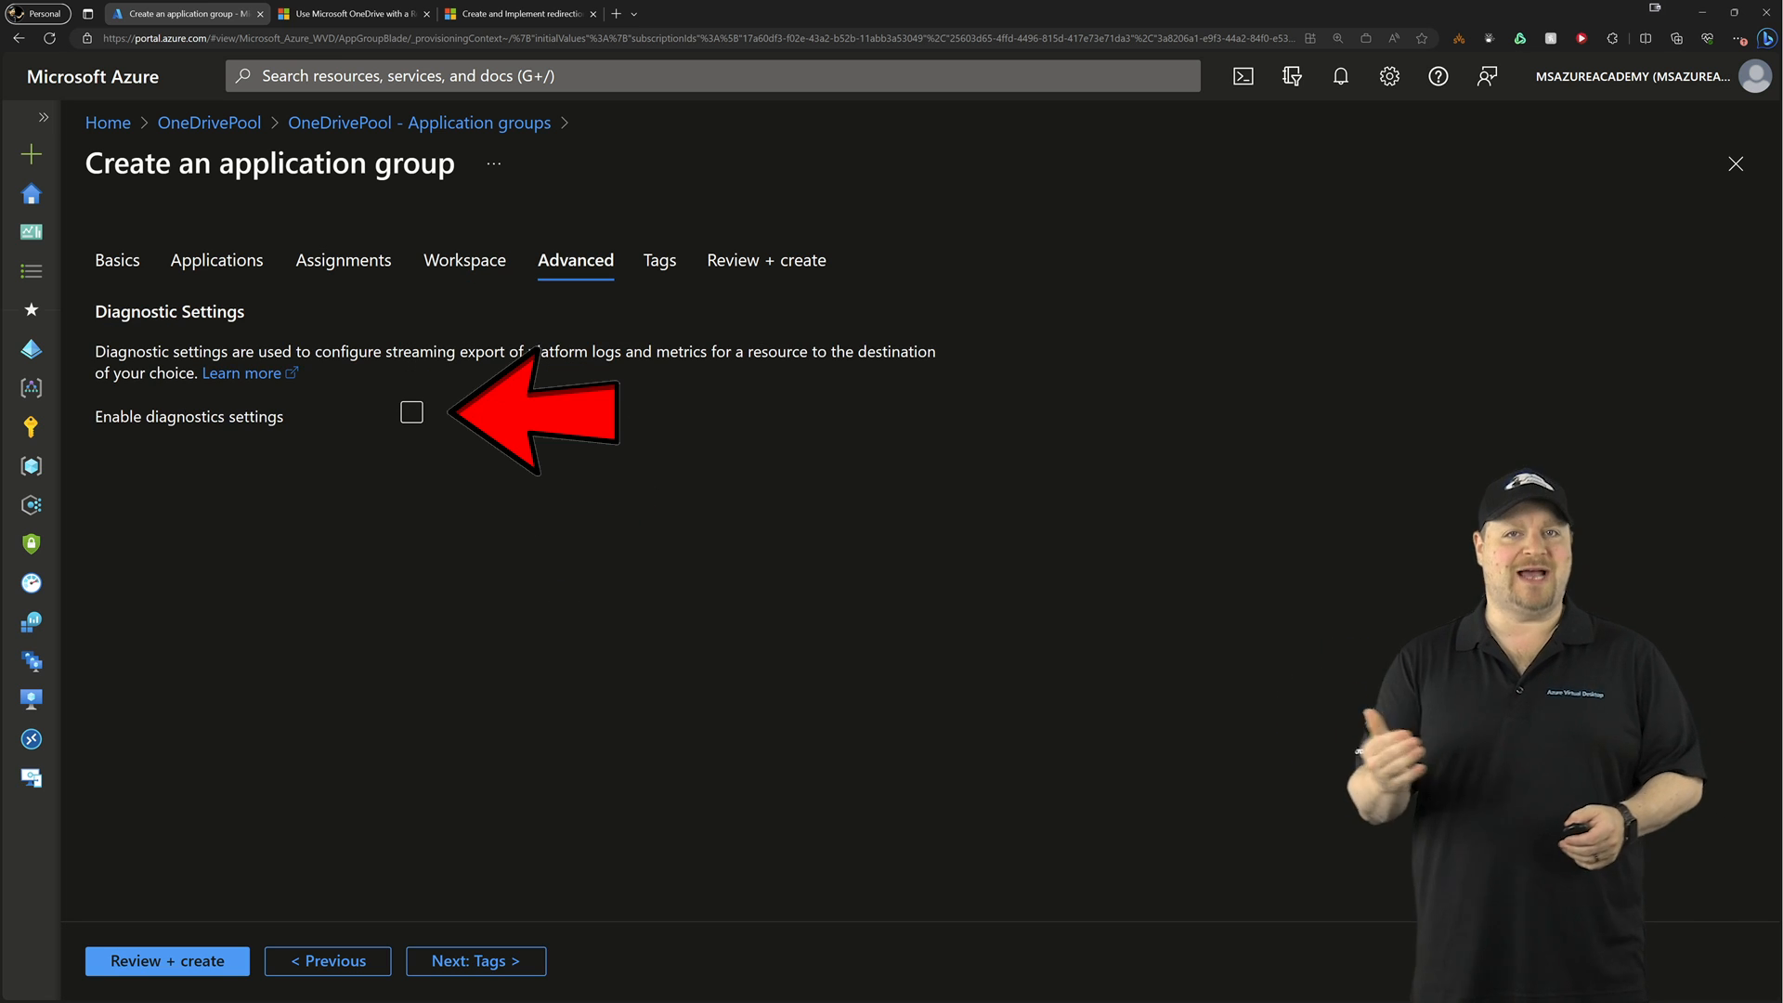
left_click(411, 412)
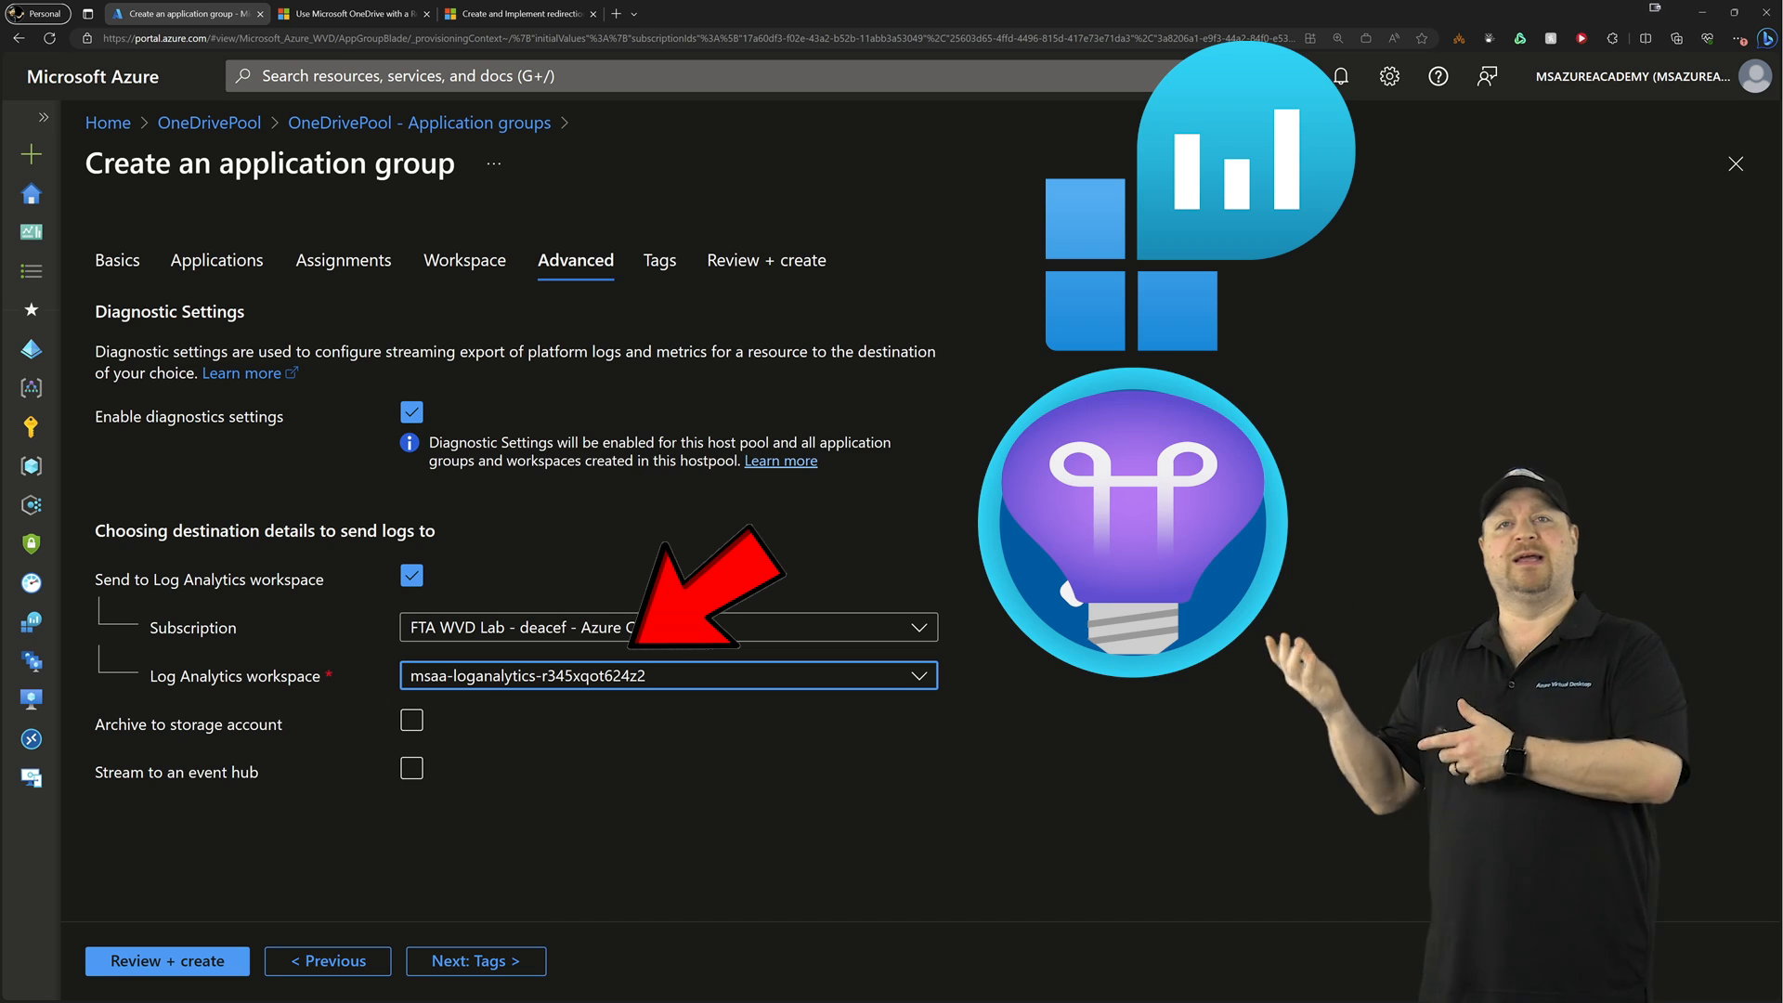
left_click(659, 260)
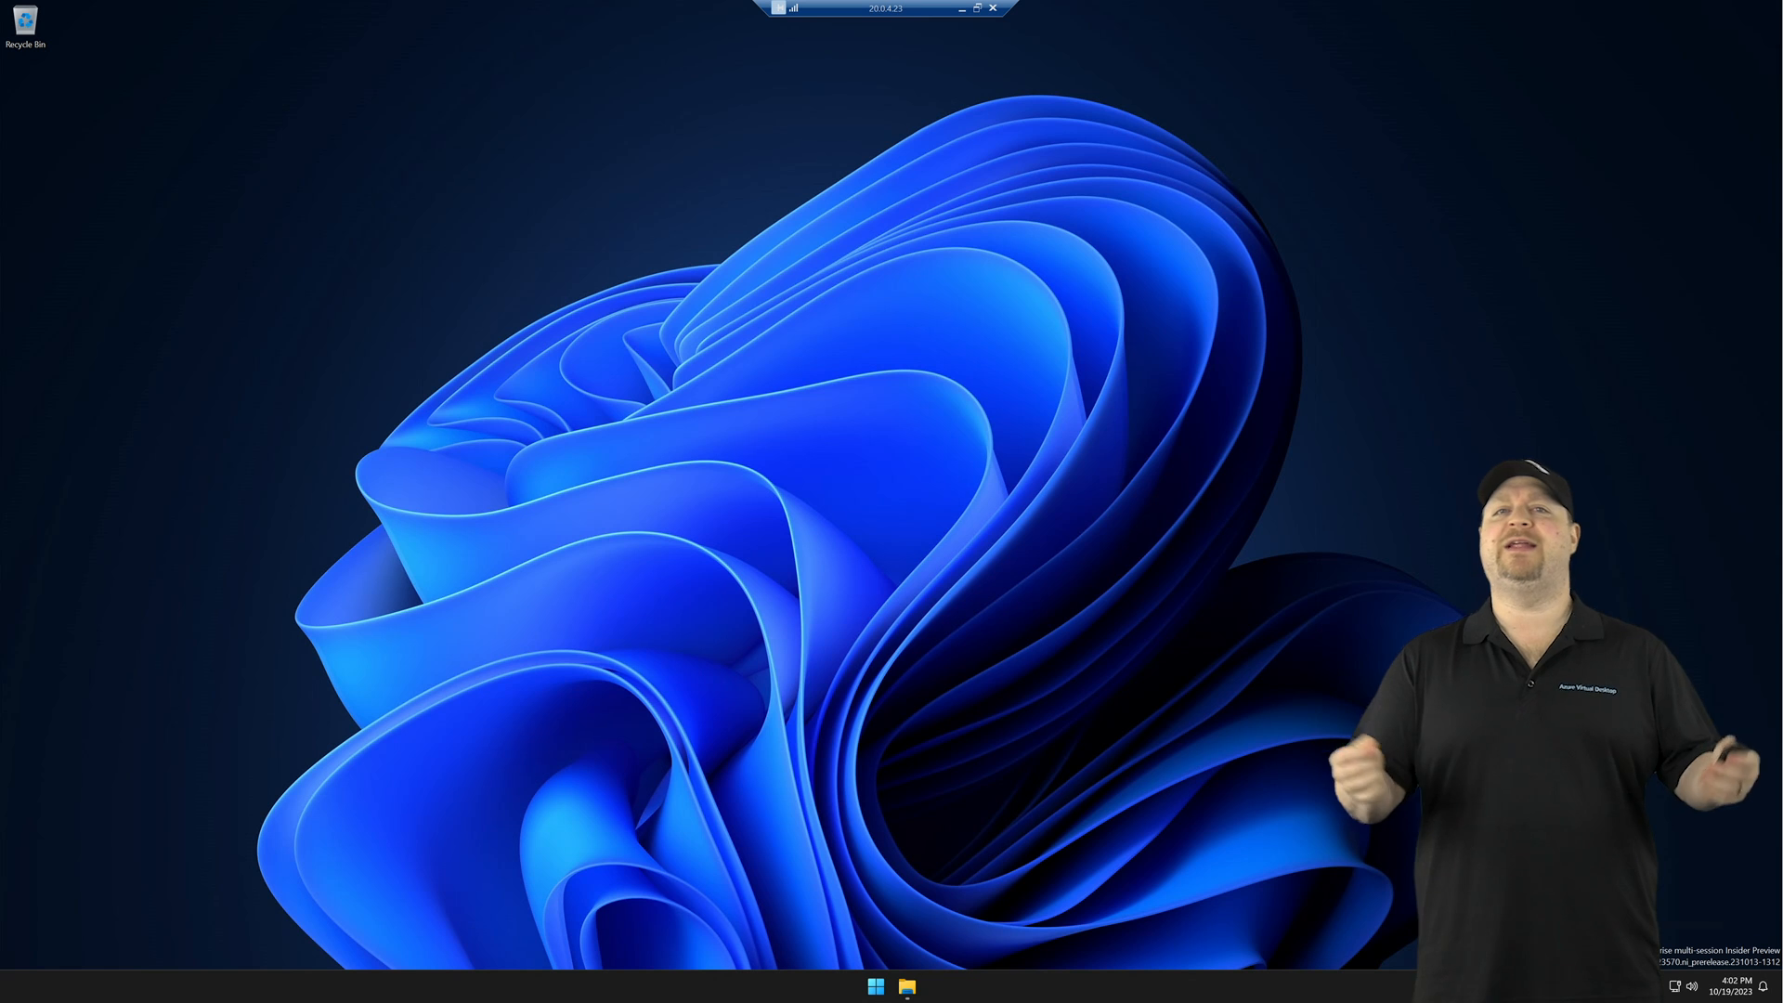
- Browse C:\temp to locate OneDriveSetup, then run the terminal as administrator
left_click(875, 987)
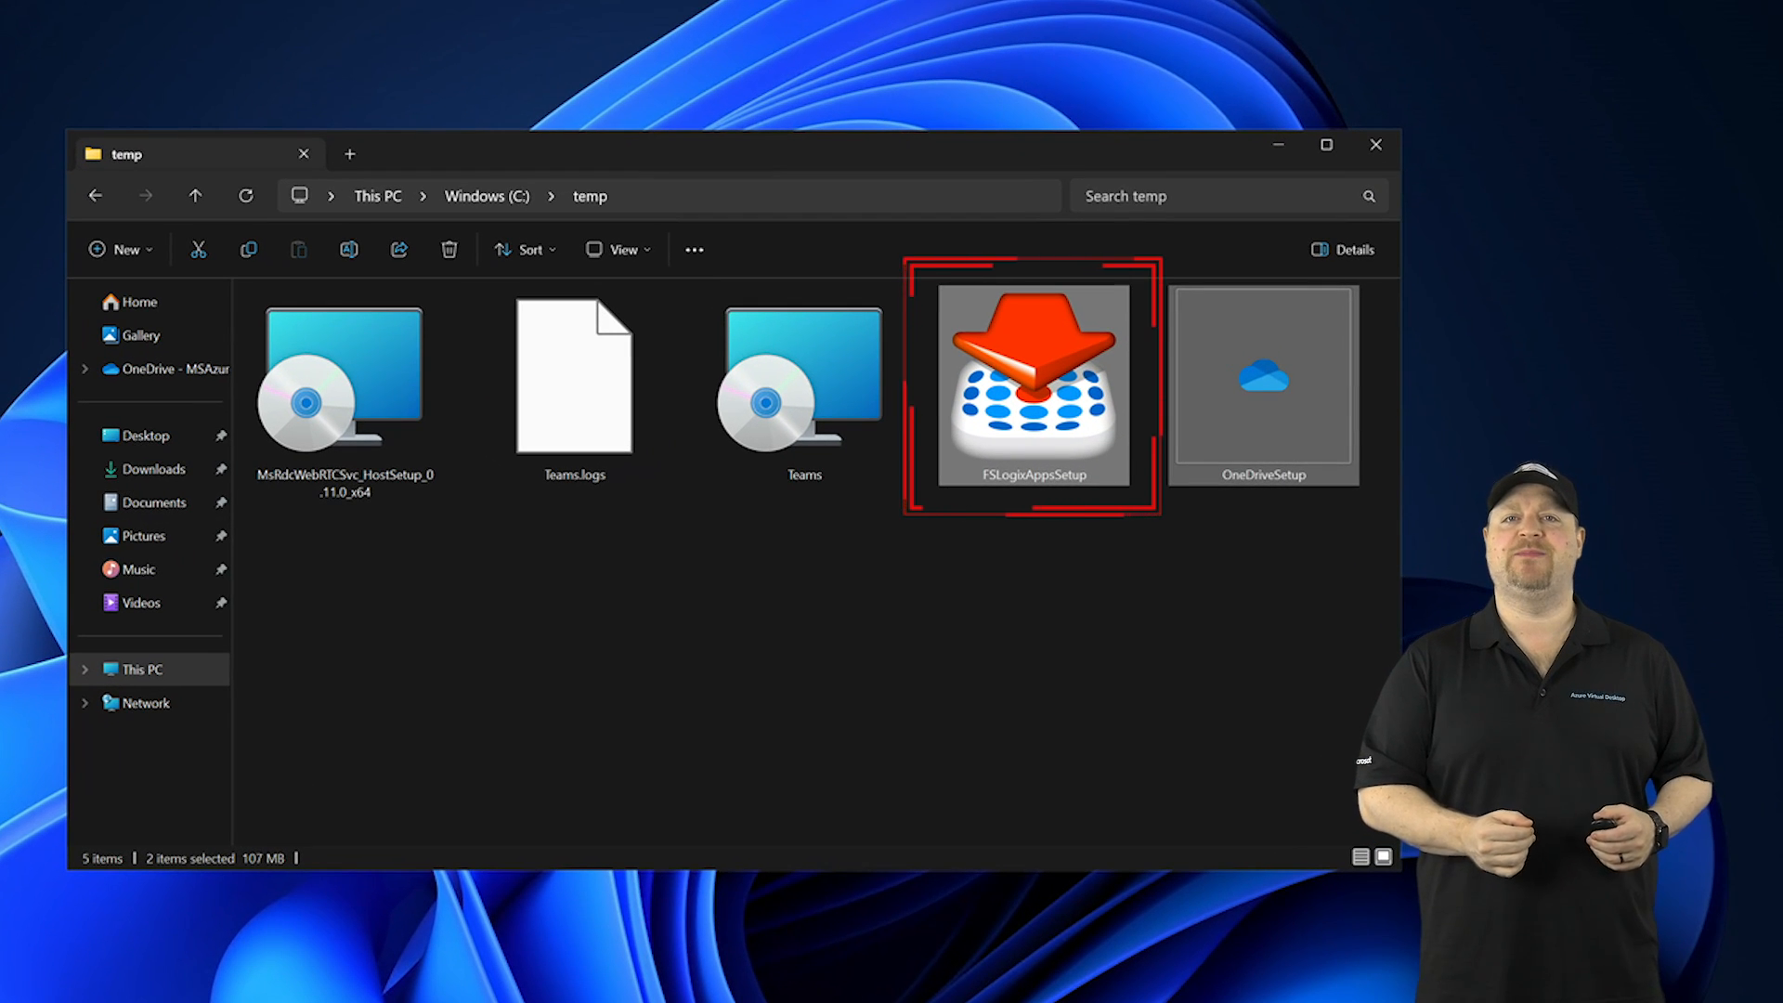
double_click(1032, 385)
type("terminal")
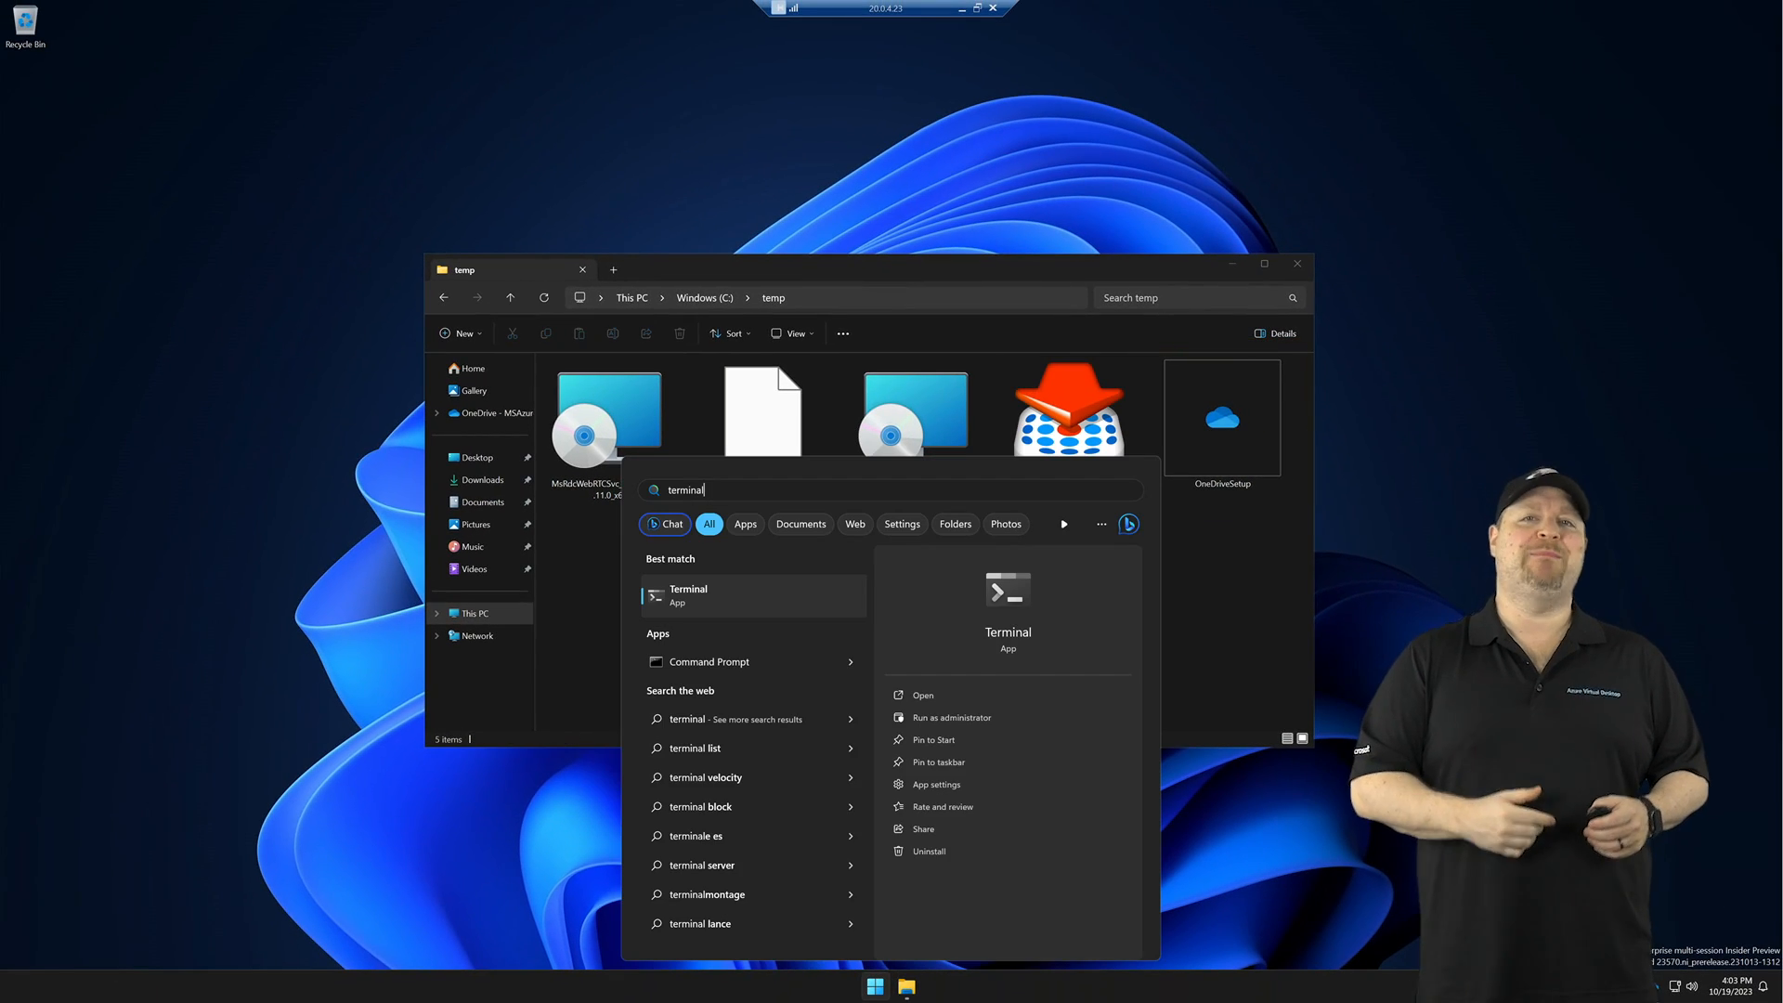
left_click(951, 718)
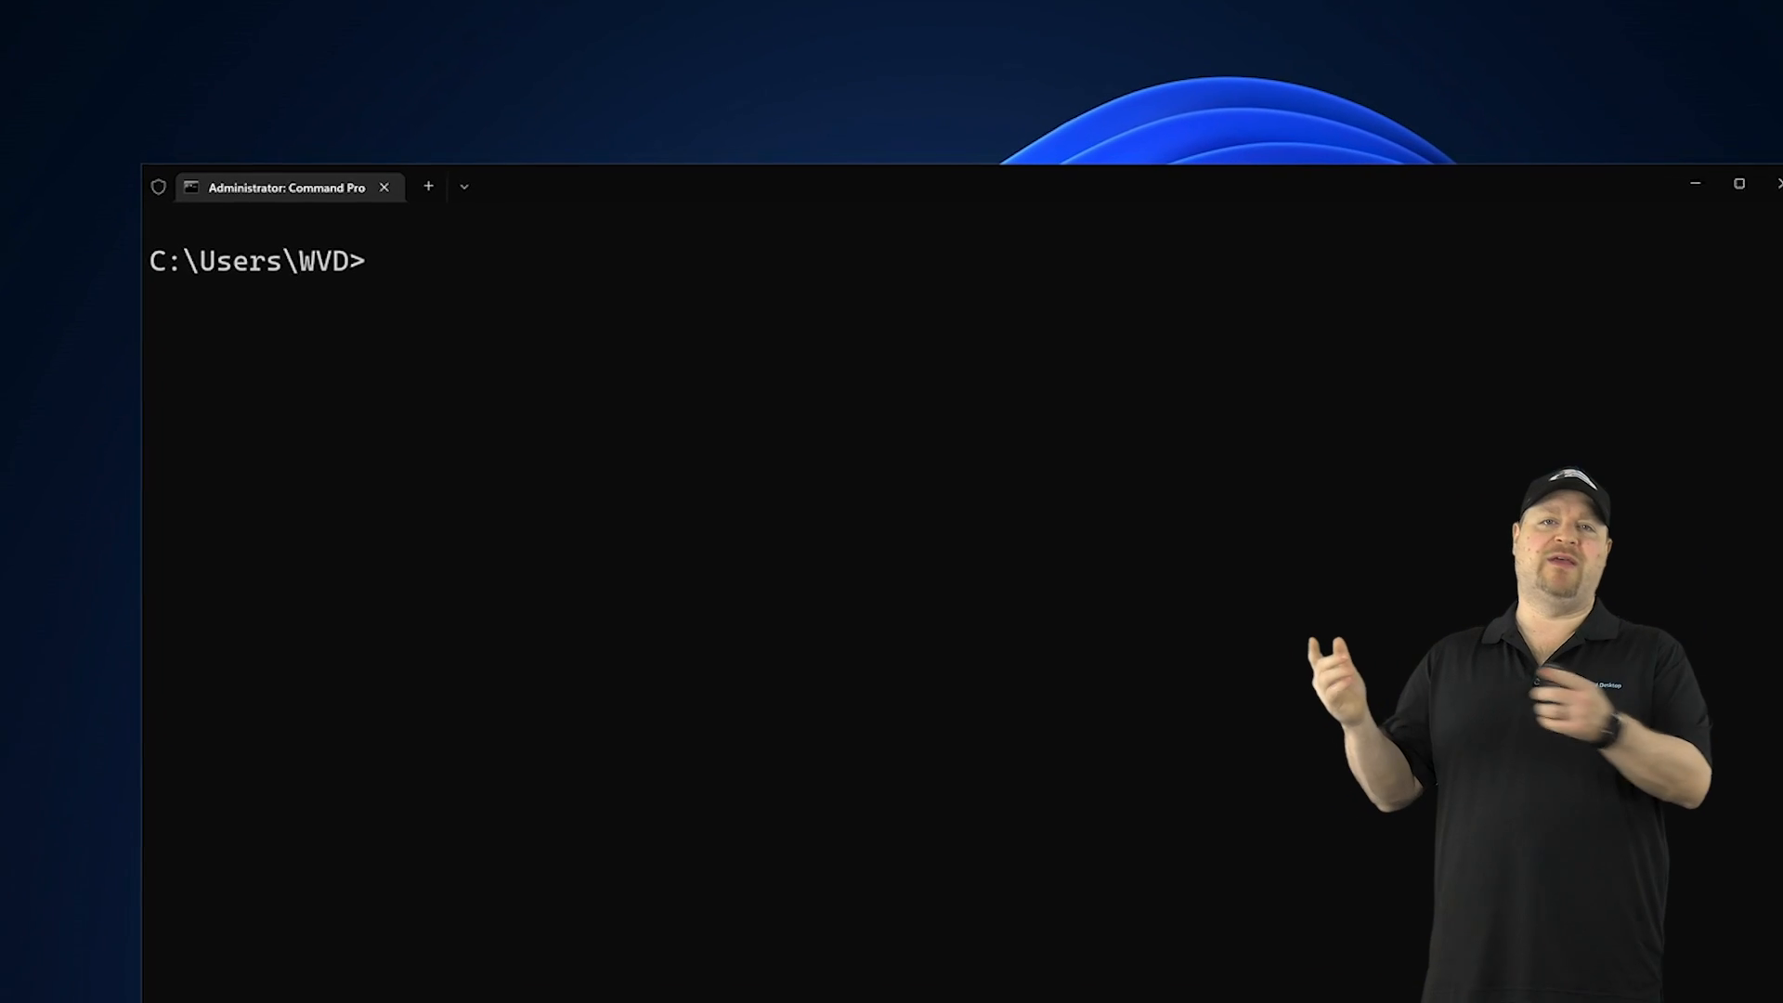
- Run 'C:\temp\OneDriveSetup.exe /allusers' and verify the OneDrive value under HKLM\...\CurrentVersion\Run
type("C:\\temp\\OneDriveSetup.exe /allusers")
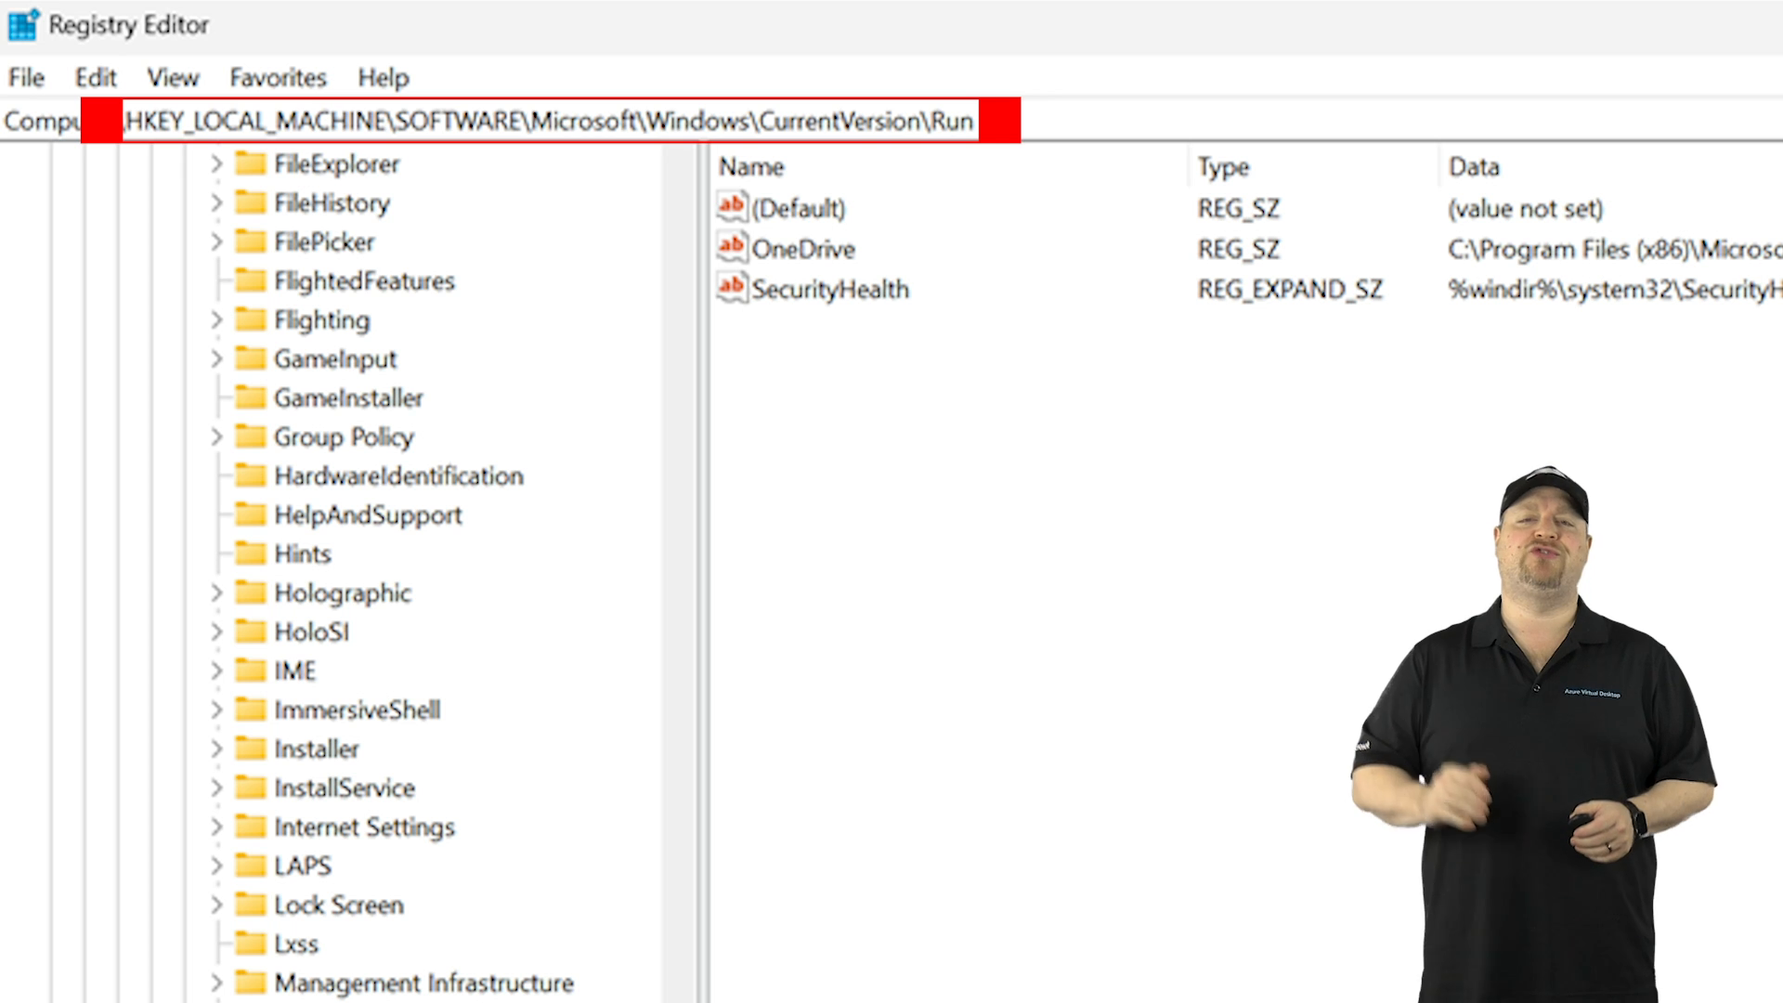
left_click(812, 248)
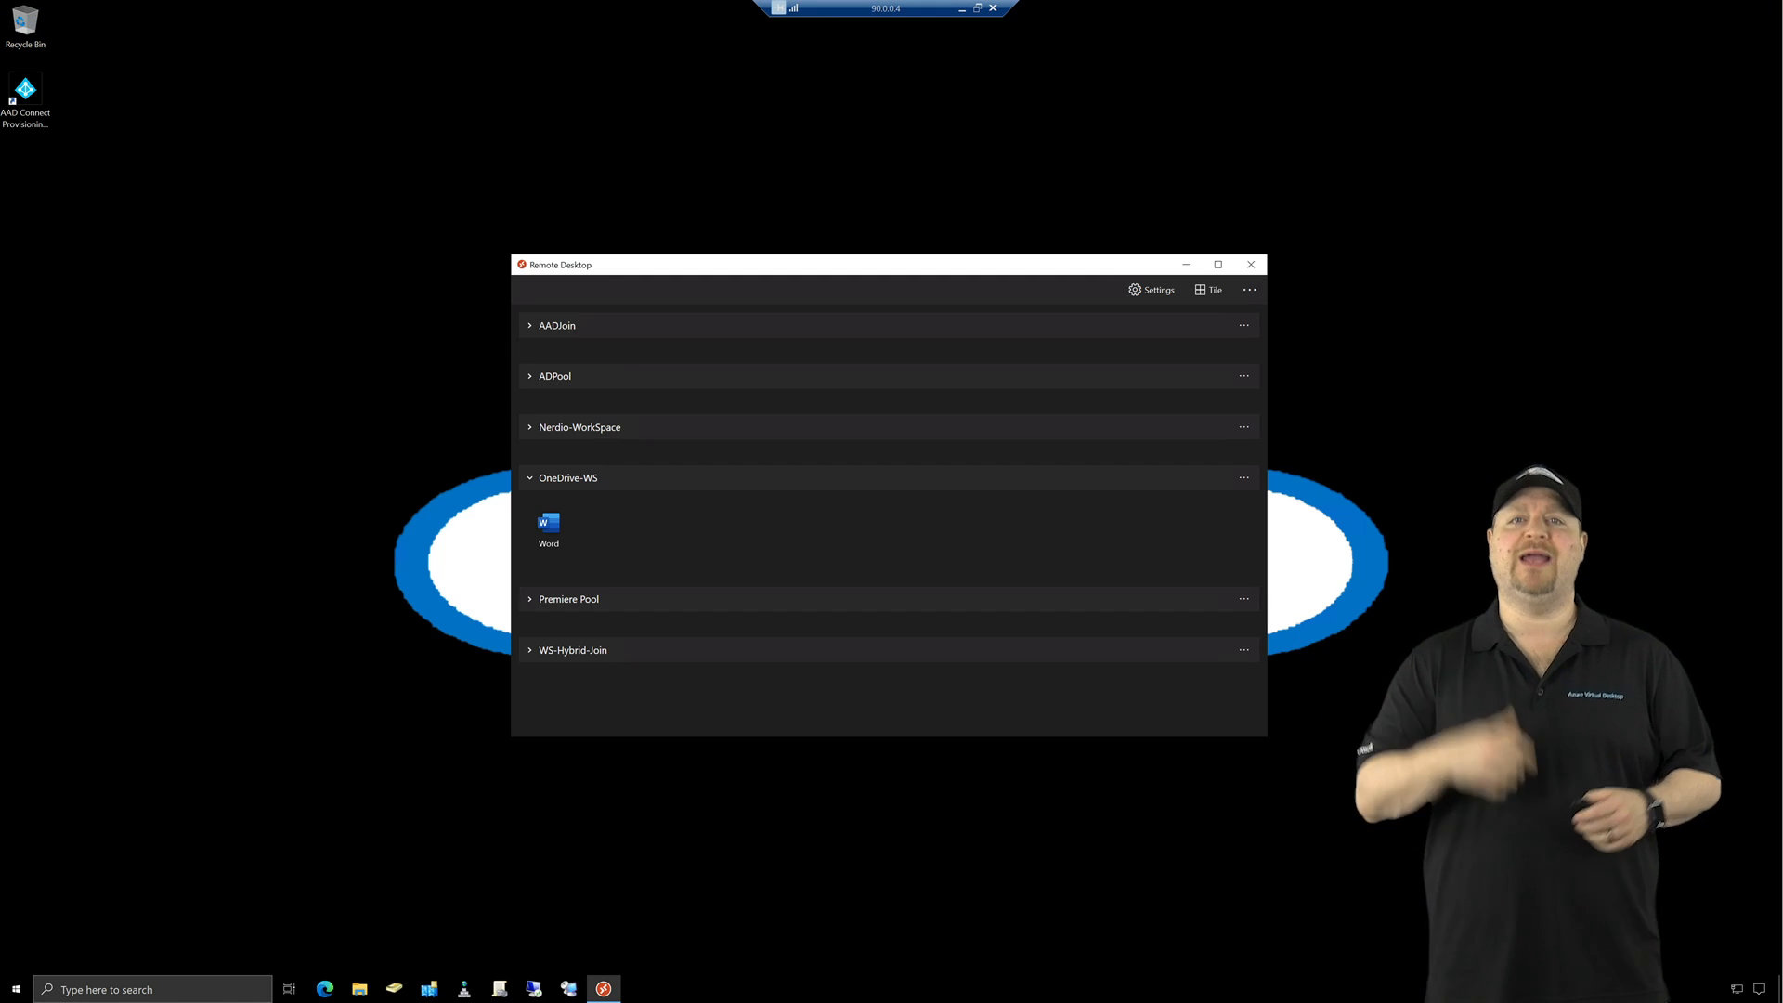
- Launch the Word remote app from the OneDrive-WS workspace in Remote Desktop
double_click(548, 523)
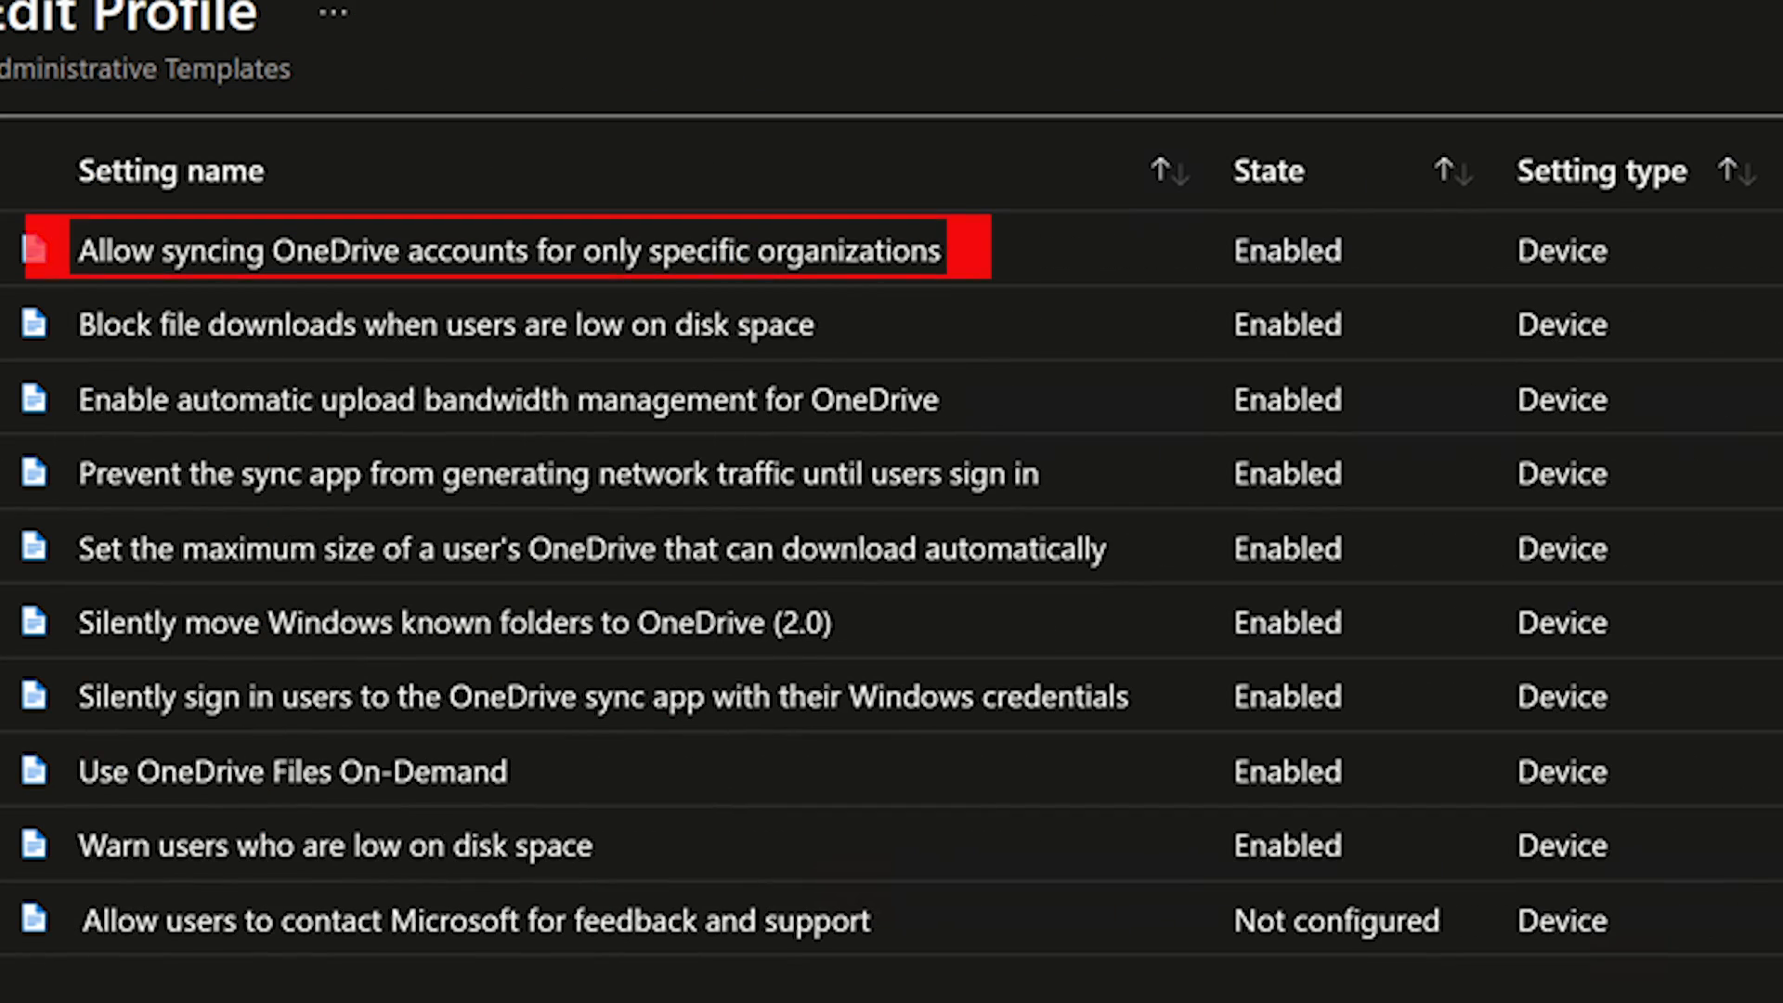
- Scroll the Intune OneDrive administrative templates profile to review Files On-Demand and silent sign-in
scroll("down", 3)
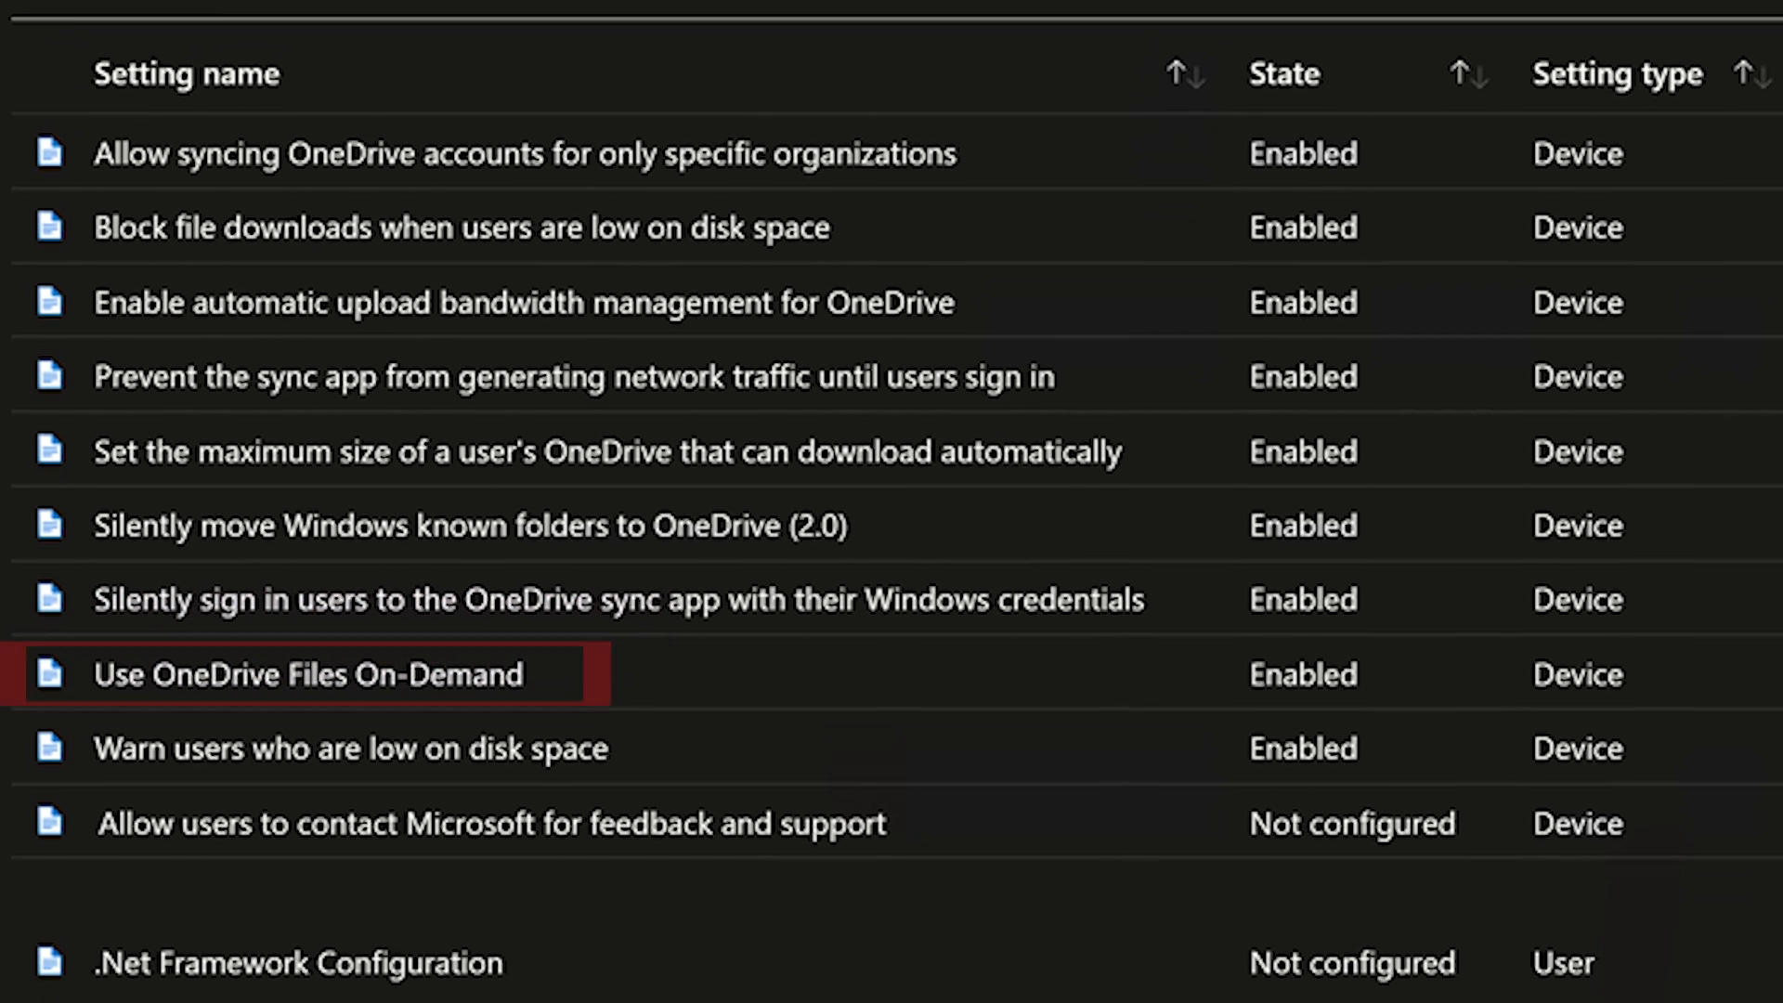